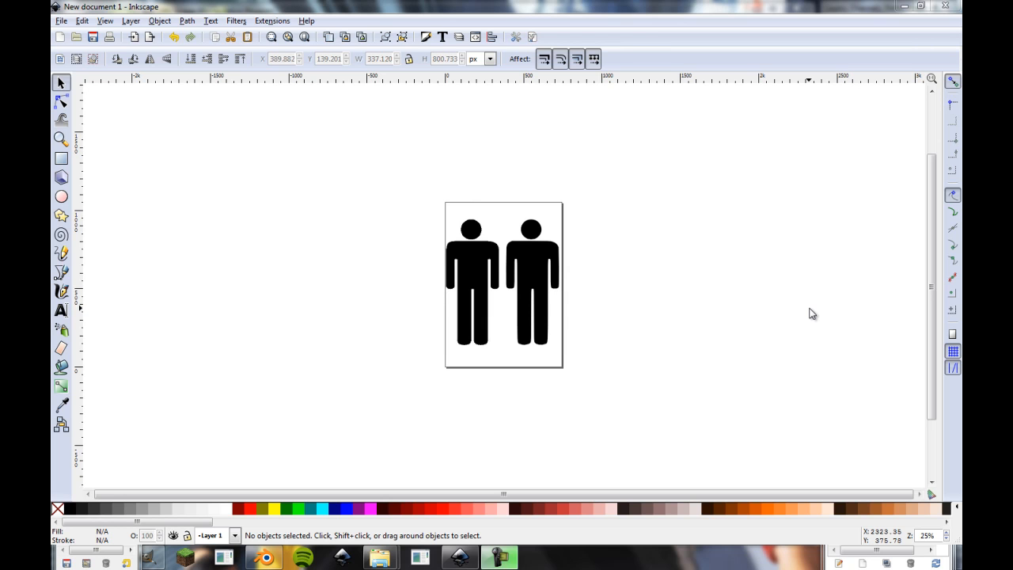
pyautogui.moveTo(815, 311)
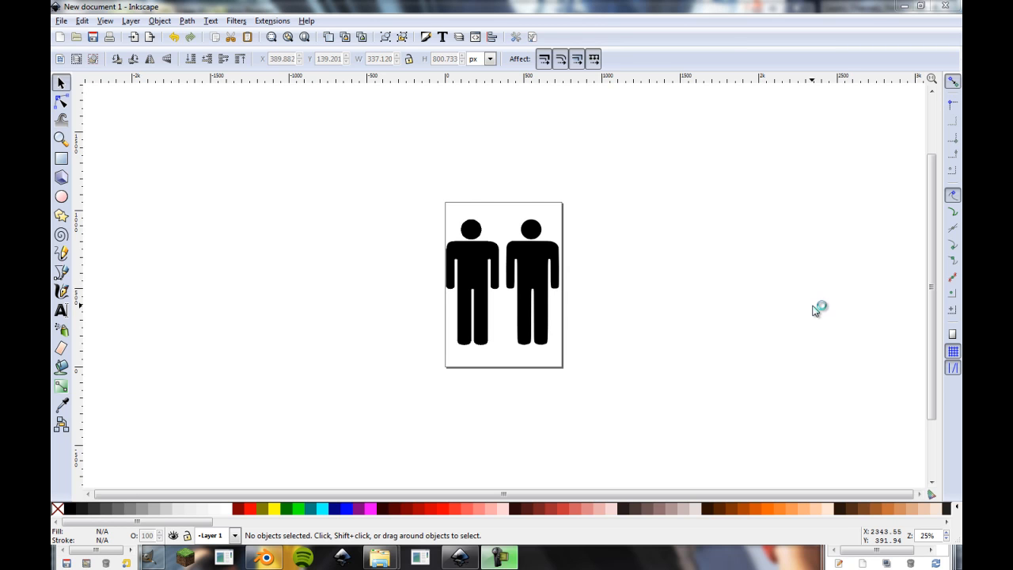
pyautogui.moveTo(815, 310)
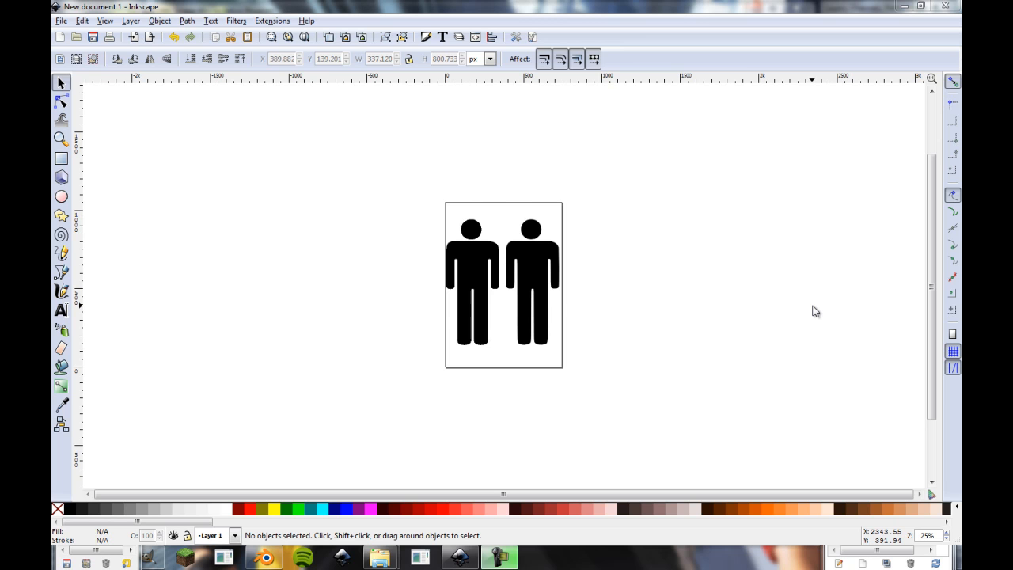
pyautogui.moveTo(817, 265)
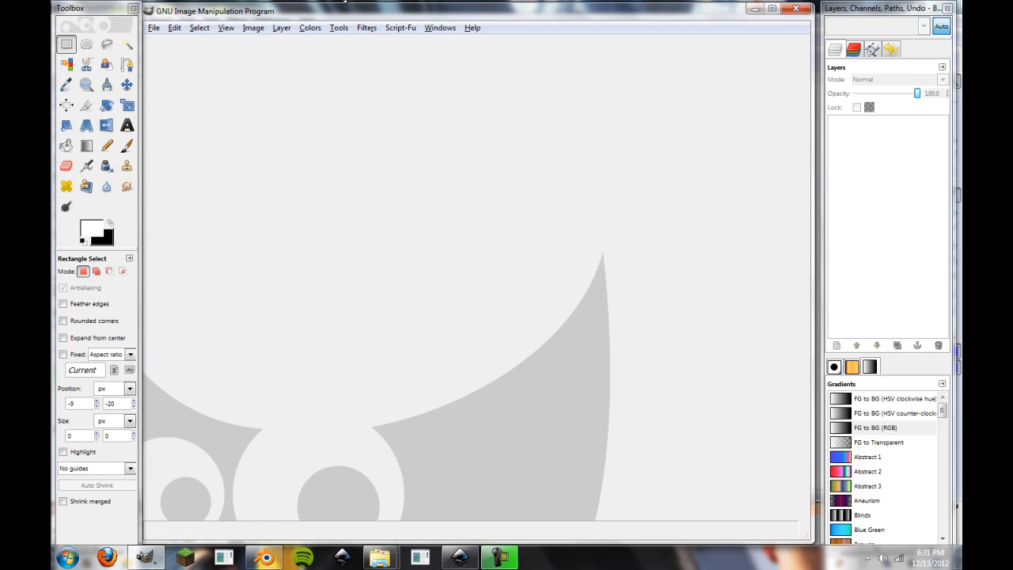
pyautogui.moveTo(501, 213)
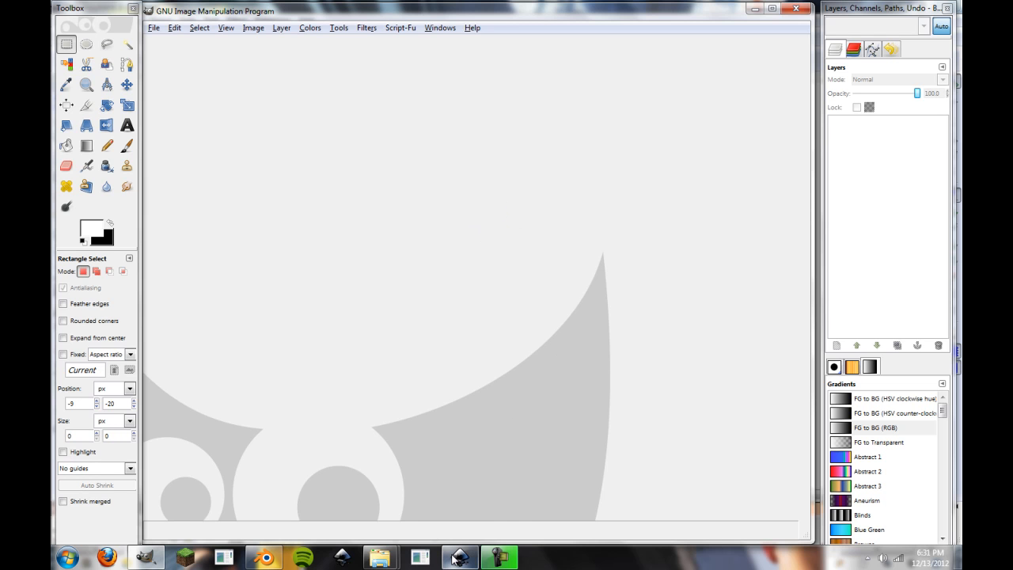
pyautogui.moveTo(459, 557)
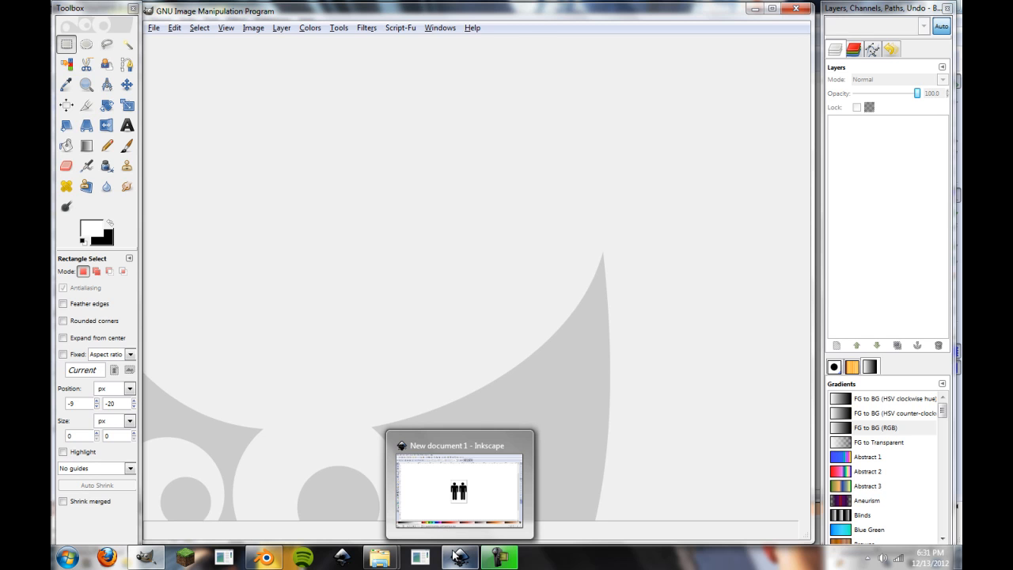
# Bring the Inkscape drawing of the two standing figures back to the front
pyautogui.click(459, 484)
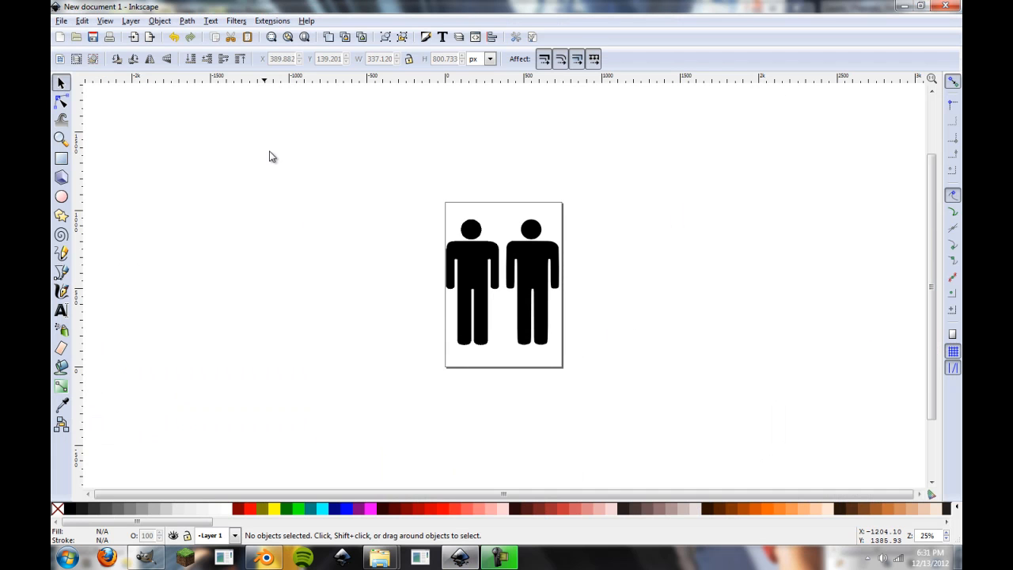
pyautogui.moveTo(311, 152)
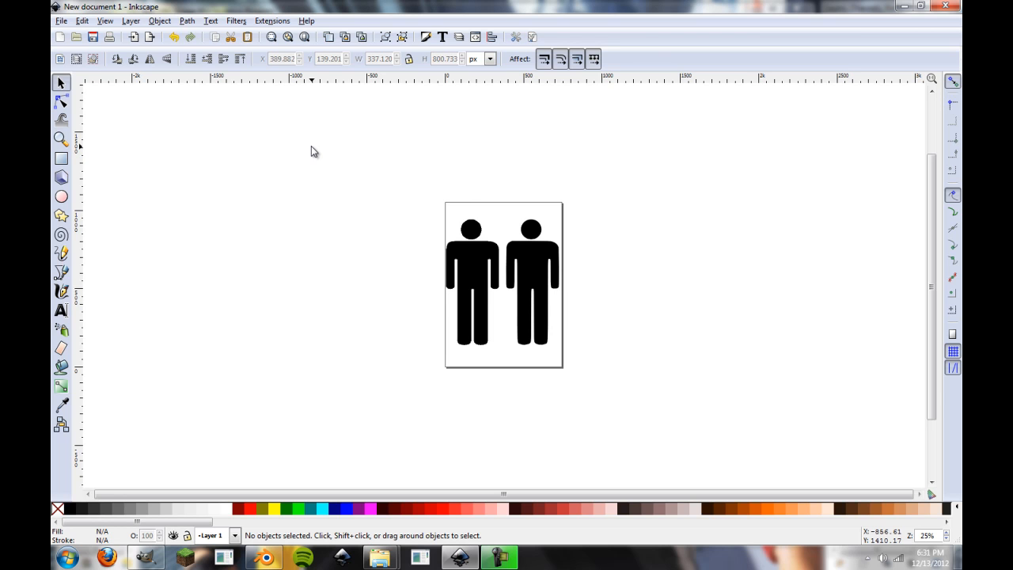
pyautogui.moveTo(313, 152)
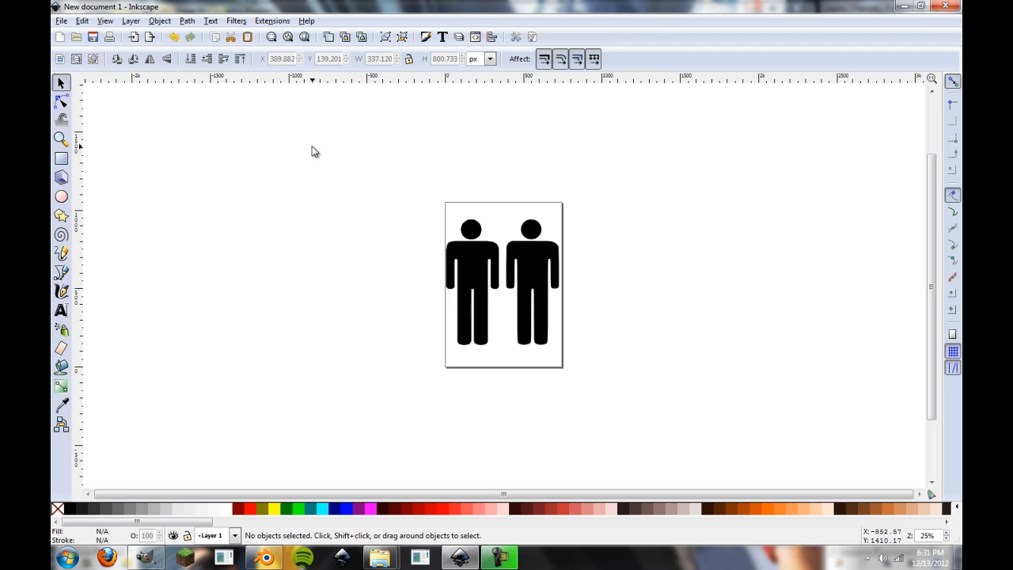
pyautogui.moveTo(232, 127)
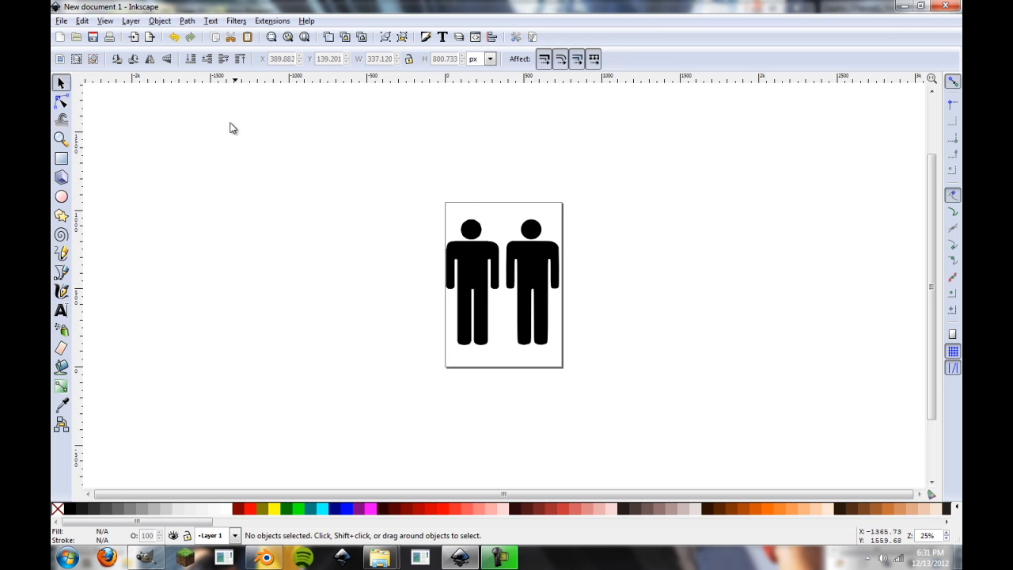
pyautogui.moveTo(554, 191)
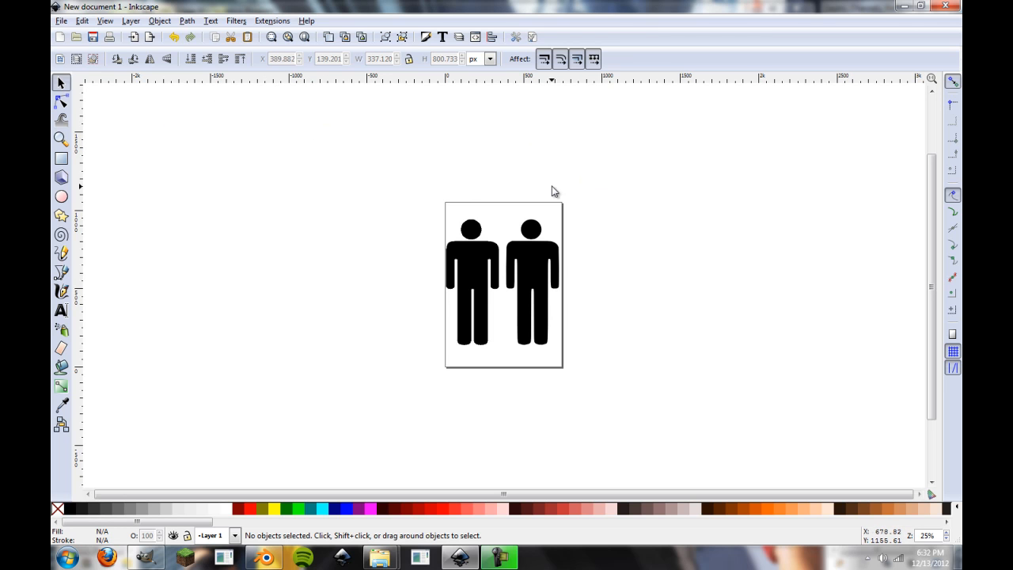
pyautogui.moveTo(678, 282)
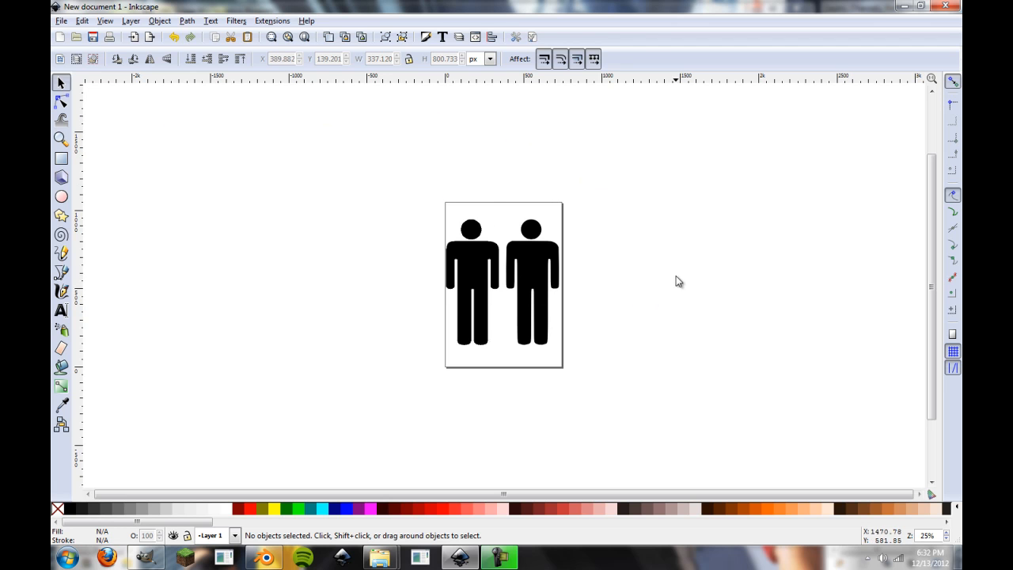
pyautogui.moveTo(471, 232)
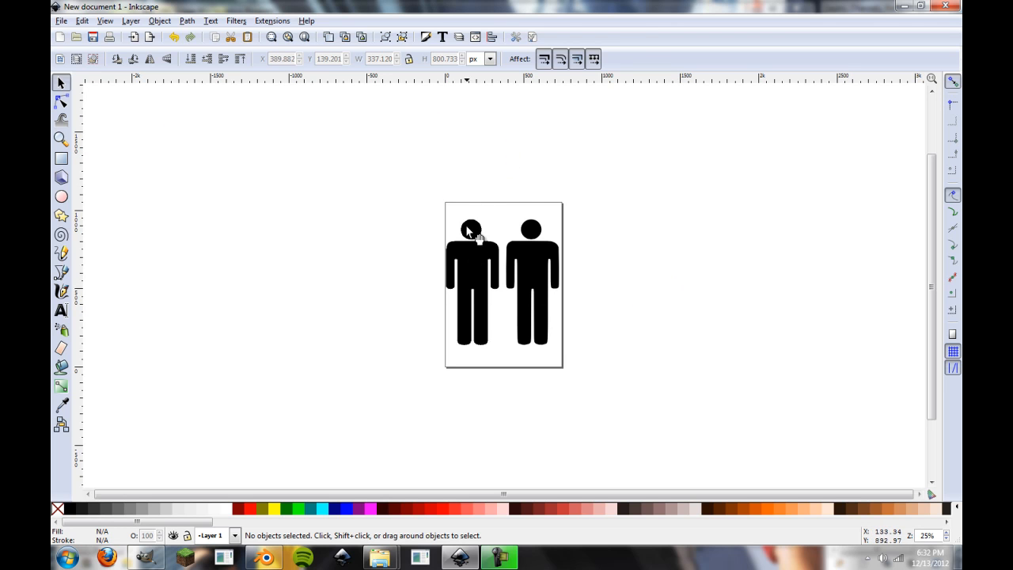
pyautogui.moveTo(530, 245)
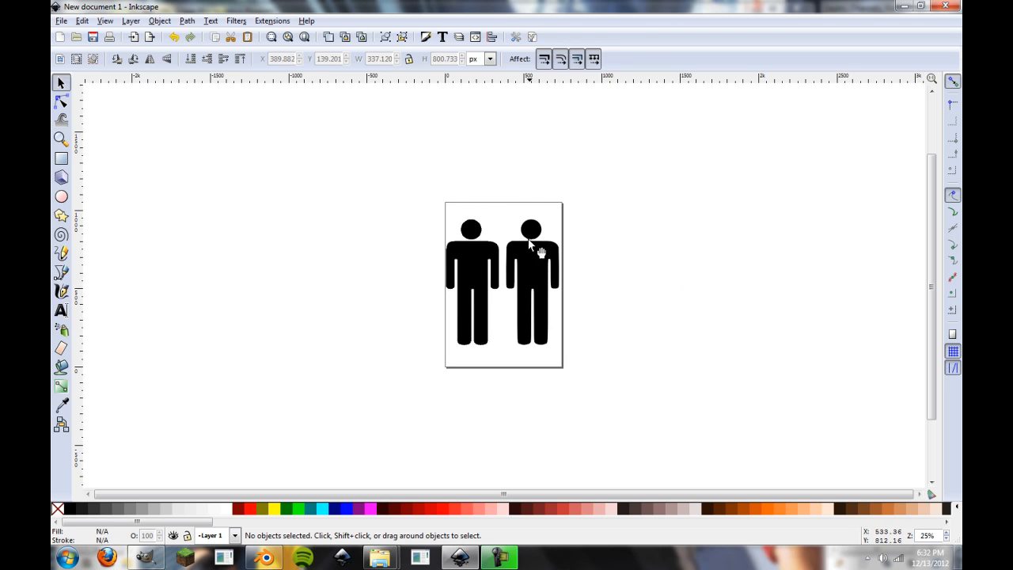
pyautogui.moveTo(471, 257)
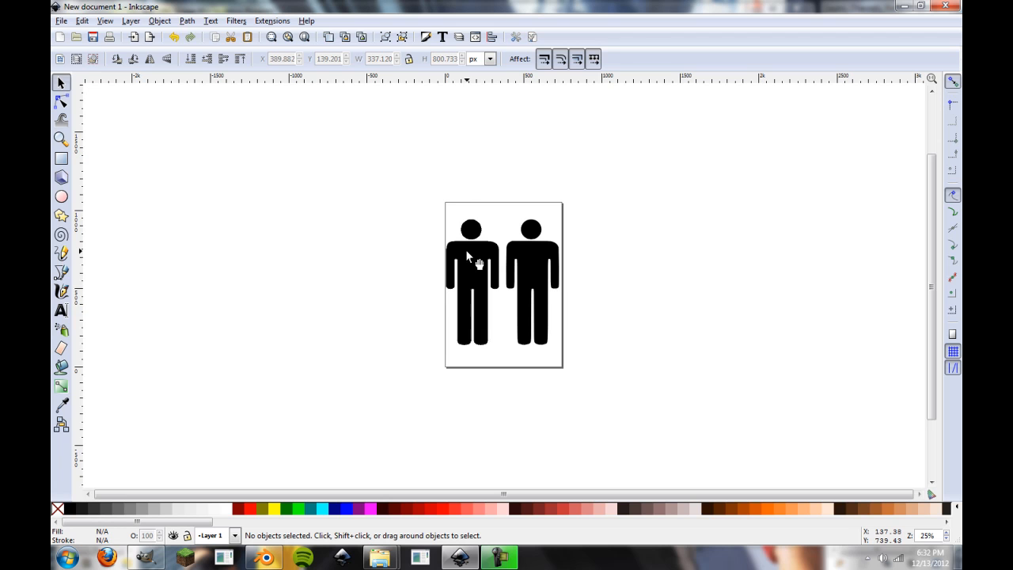
pyautogui.moveTo(471, 259)
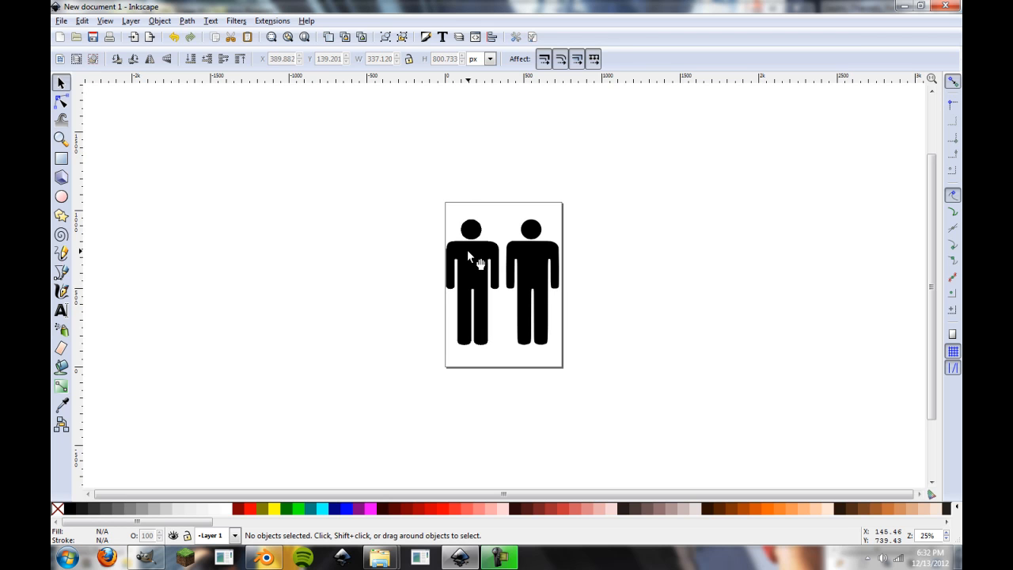
pyautogui.moveTo(865, 510)
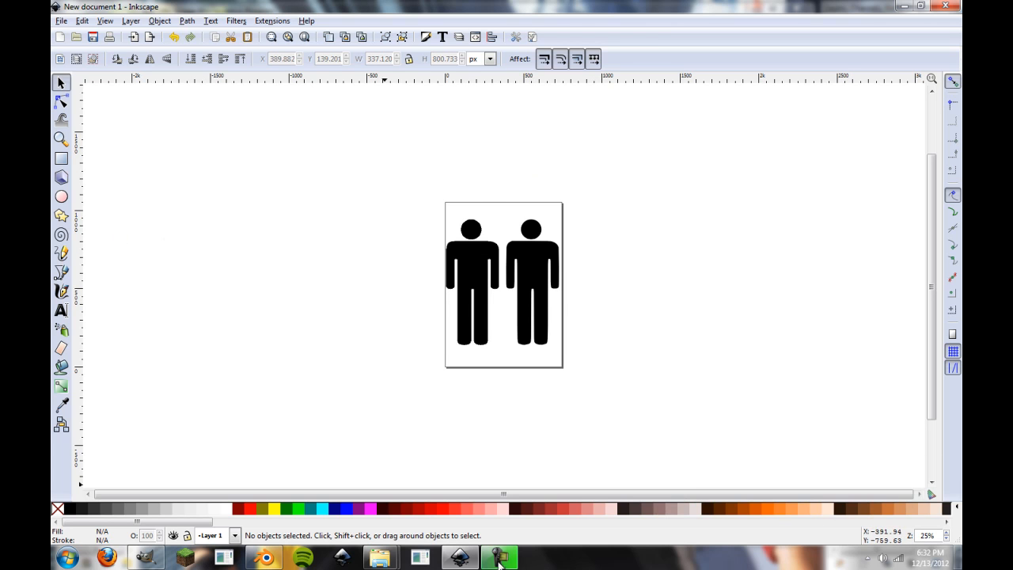
pyautogui.moveTo(855, 378)
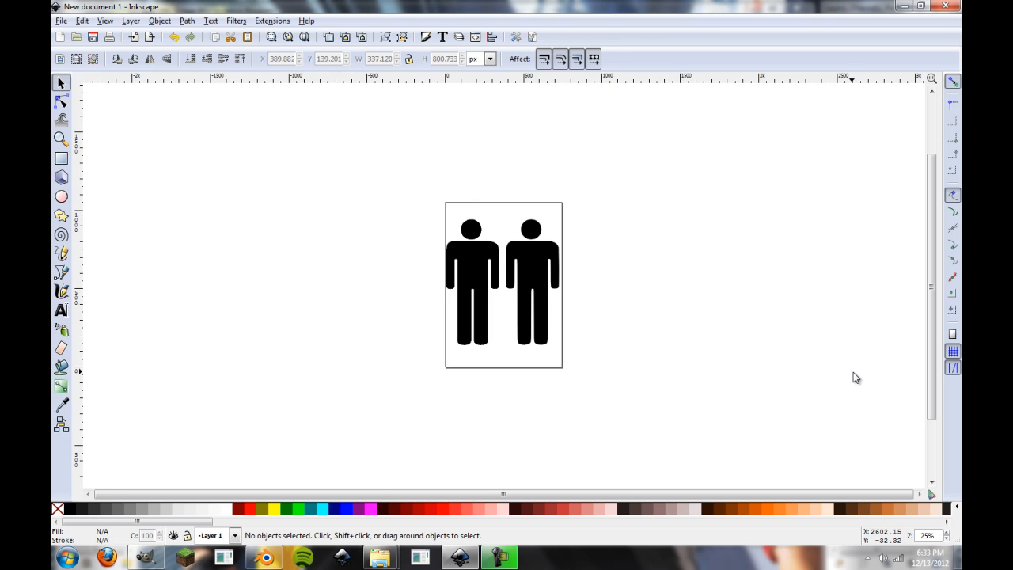
pyautogui.moveTo(594, 259)
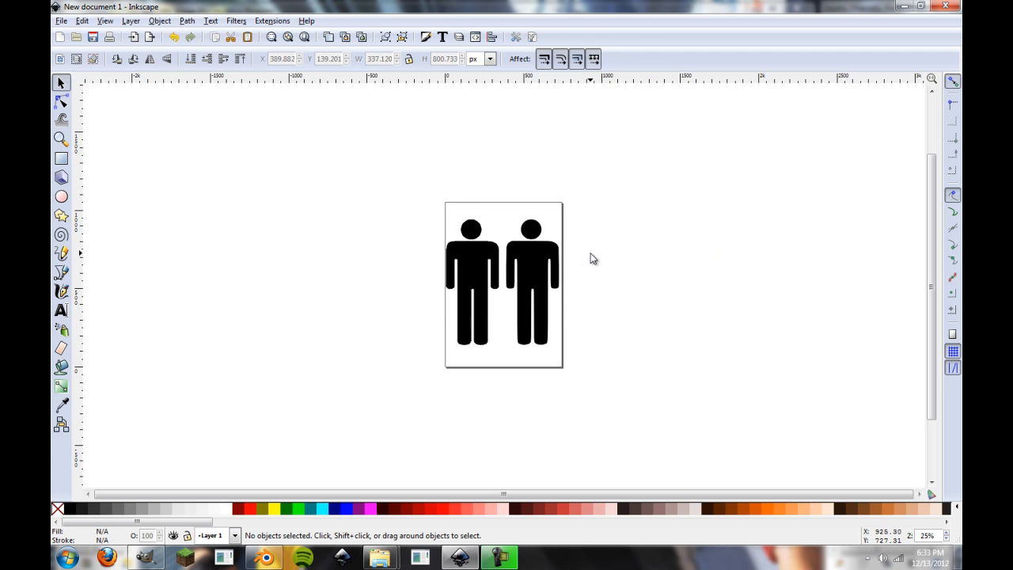
pyautogui.moveTo(593, 229)
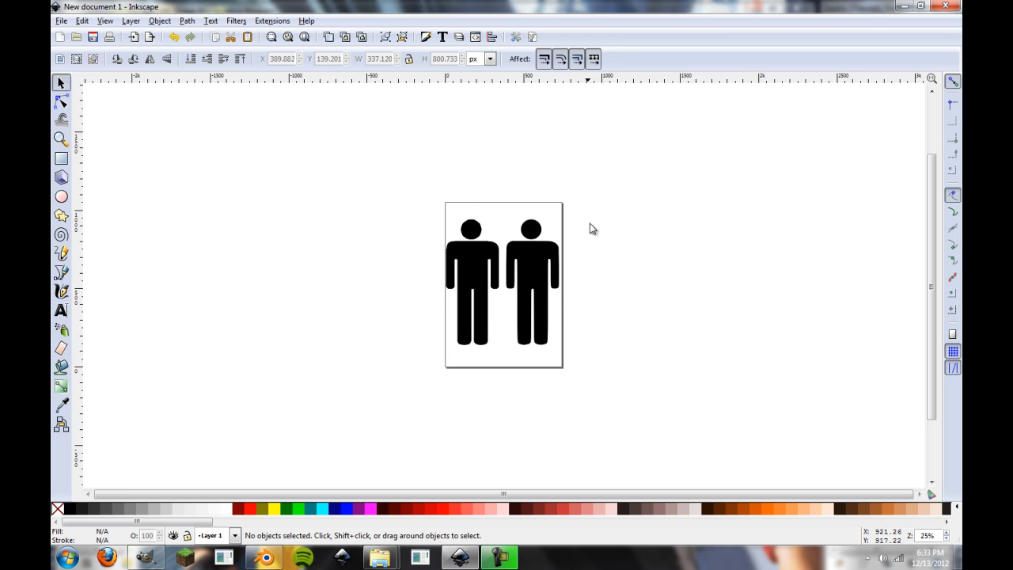
pyautogui.moveTo(486, 211)
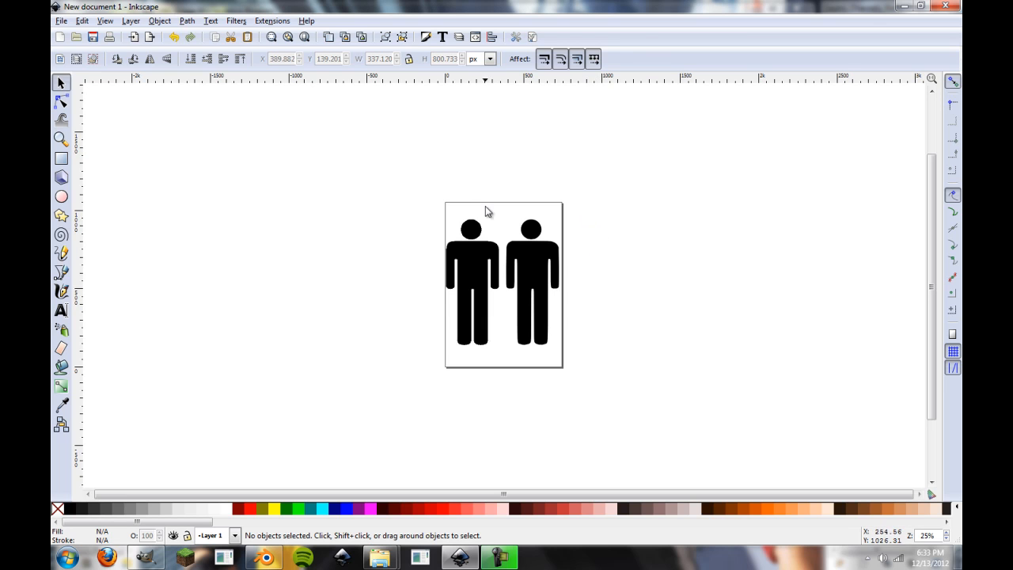
pyautogui.moveTo(508, 208)
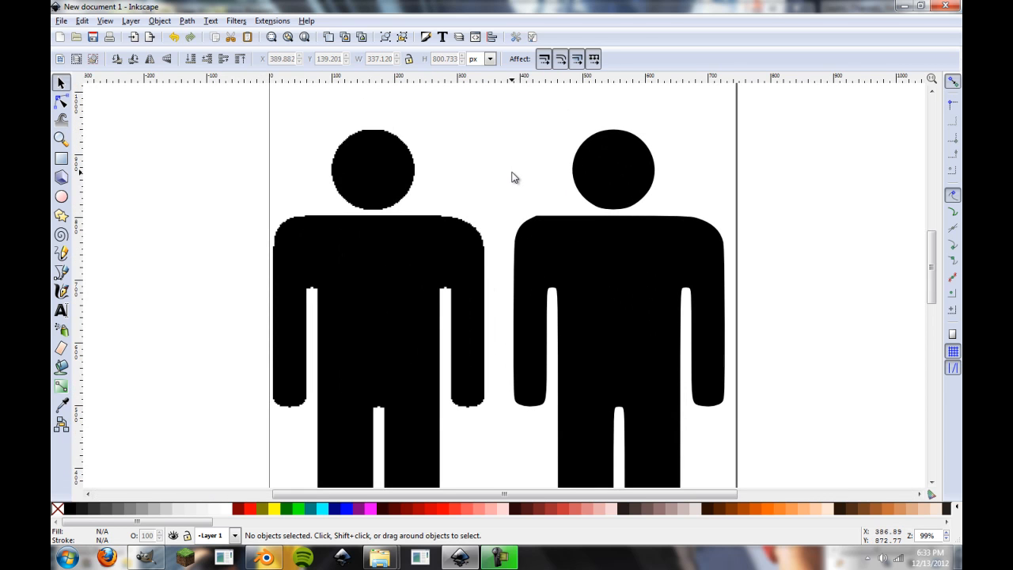
pyautogui.moveTo(590, 162)
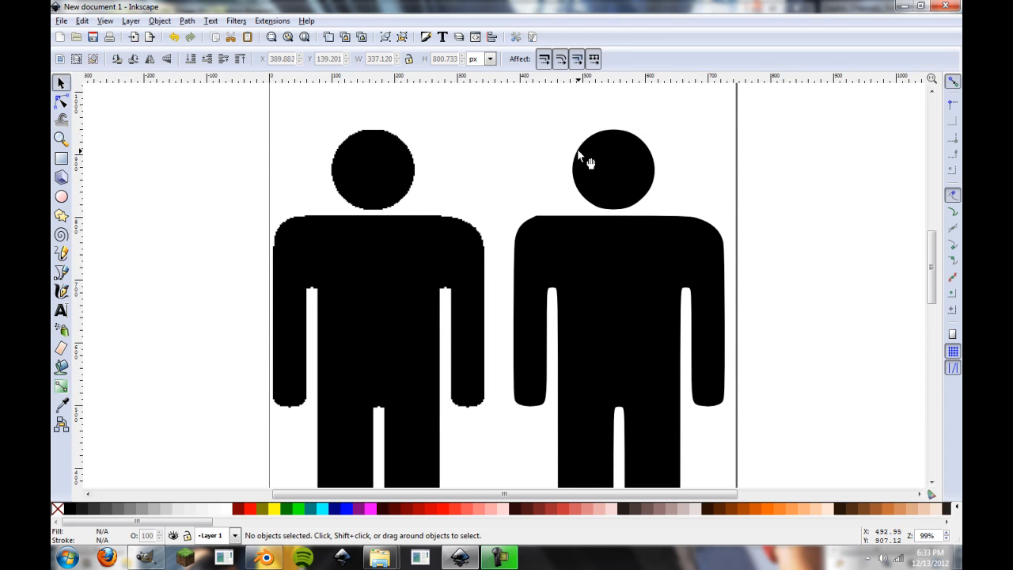
pyautogui.moveTo(479, 309)
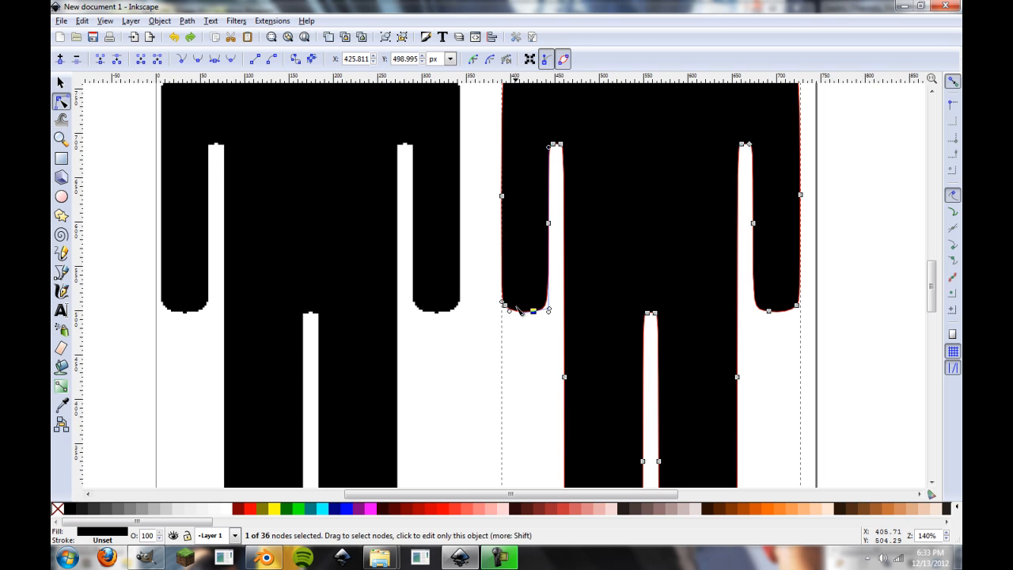
# Drag the right figure's lower left-arm node upward, pulling the arm outline inward
pyautogui.moveTo(519, 309); pyautogui.dragTo(536, 186)
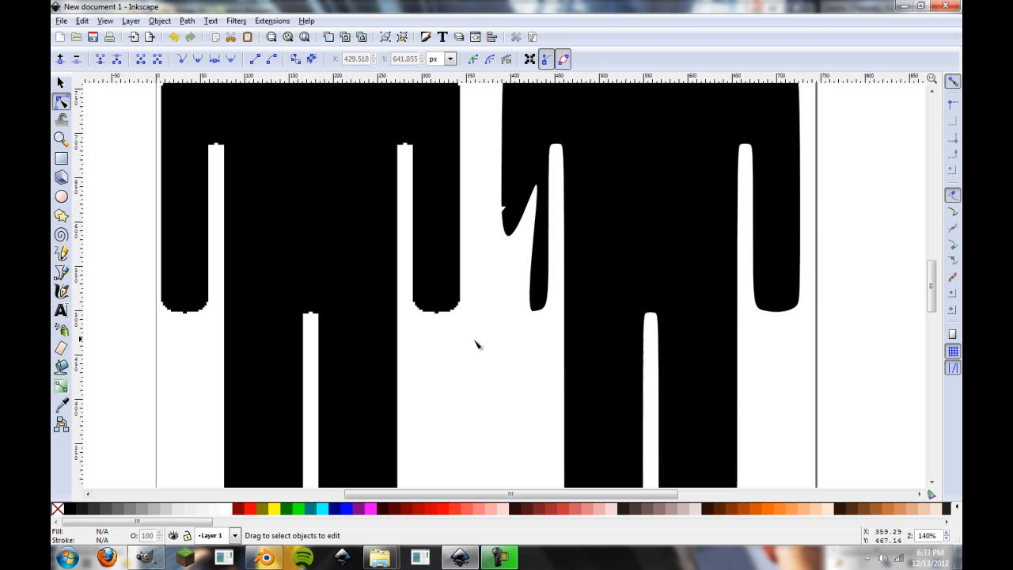
pyautogui.scroll(-3)
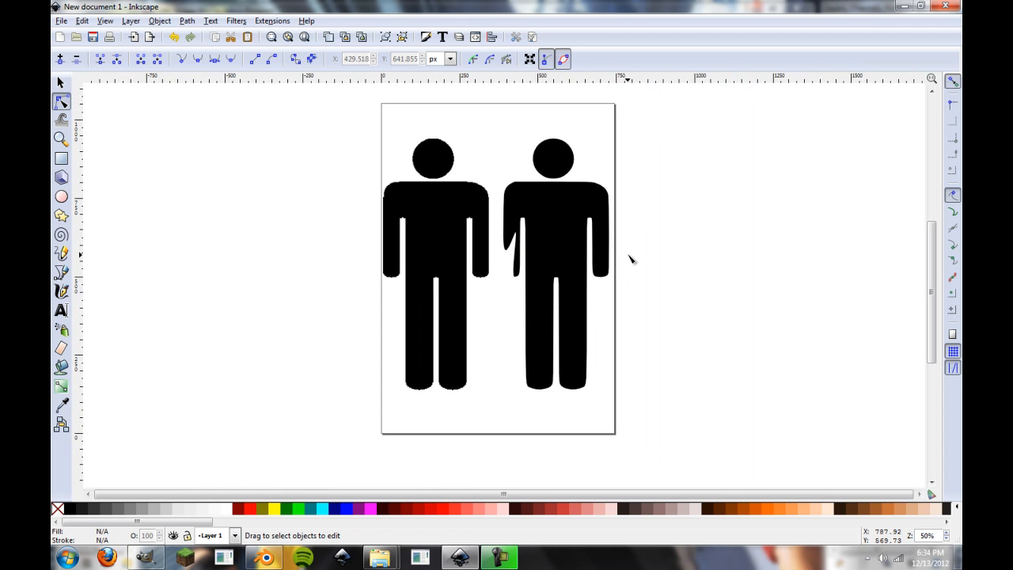
pyautogui.moveTo(633, 258)
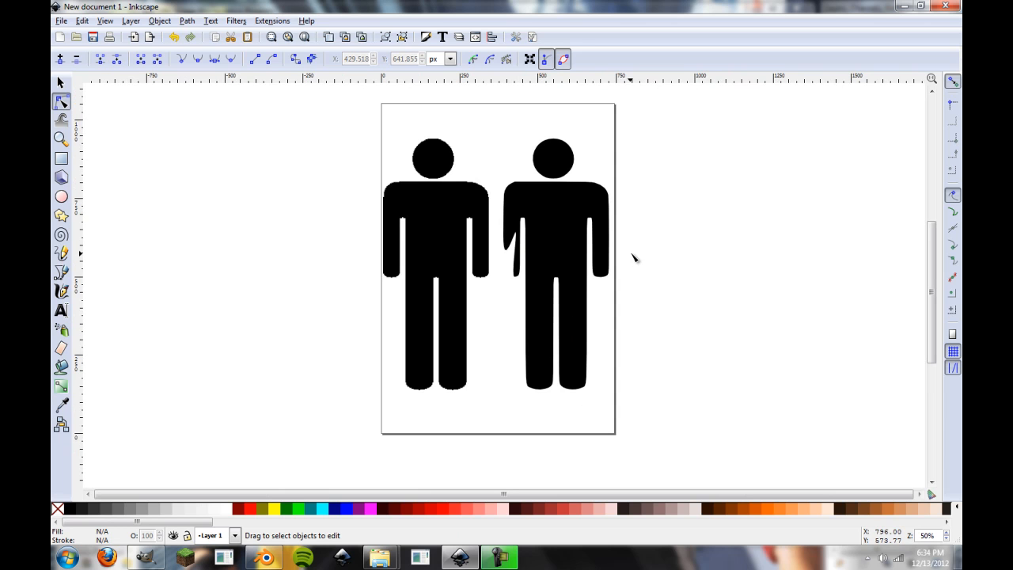
pyautogui.moveTo(531, 238)
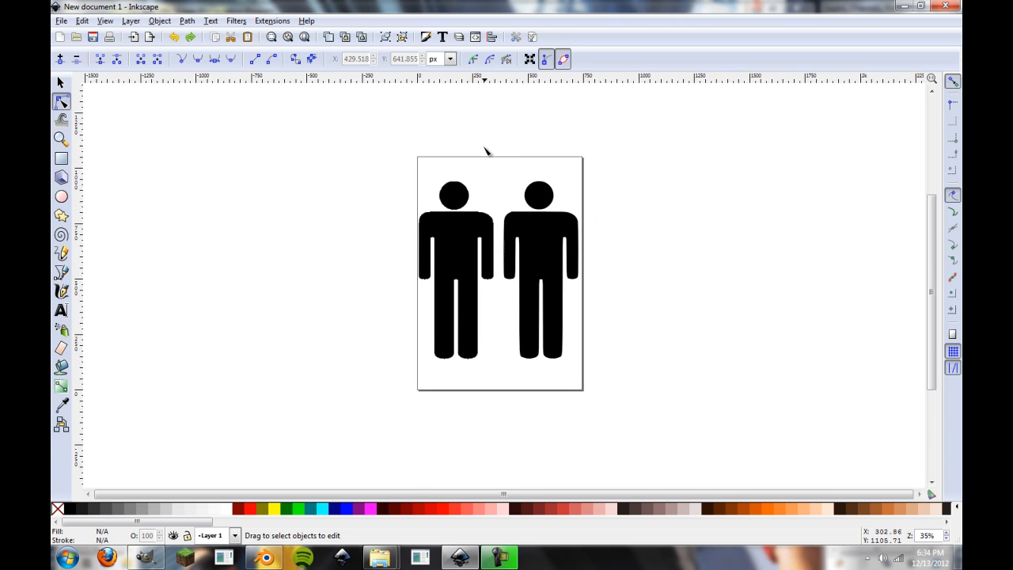
pyautogui.moveTo(606, 144)
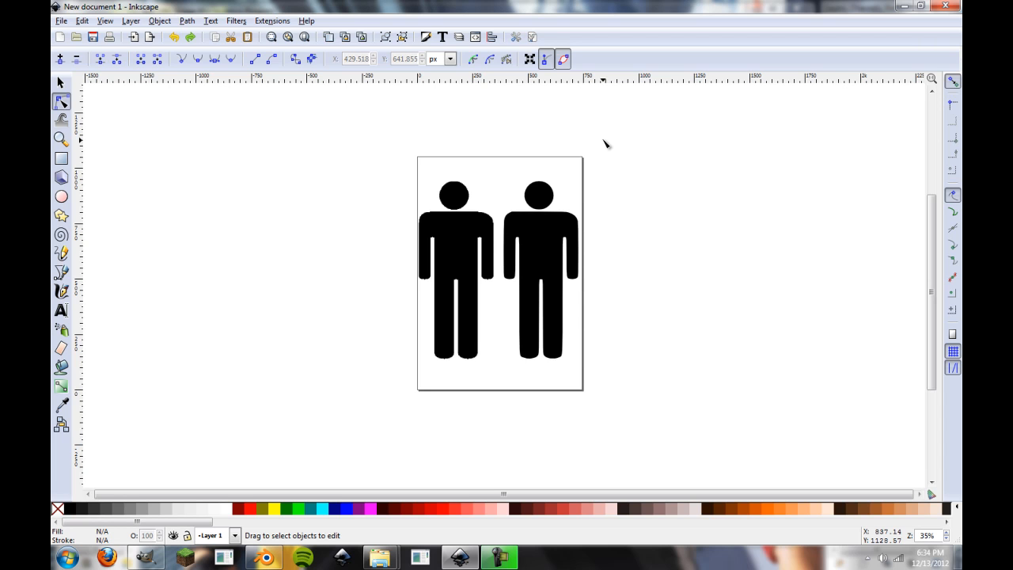
pyautogui.moveTo(330, 180)
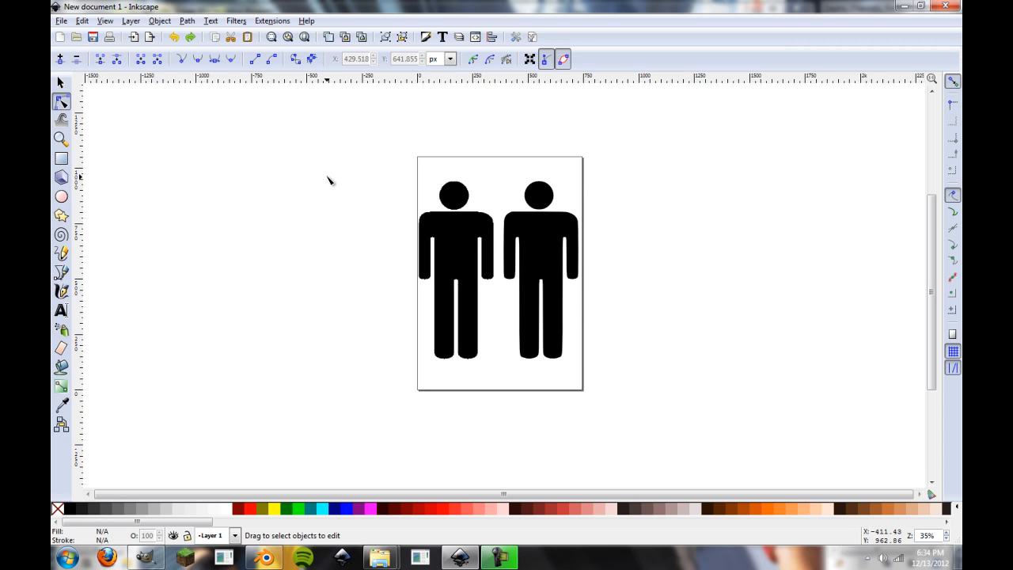
pyautogui.moveTo(522, 194)
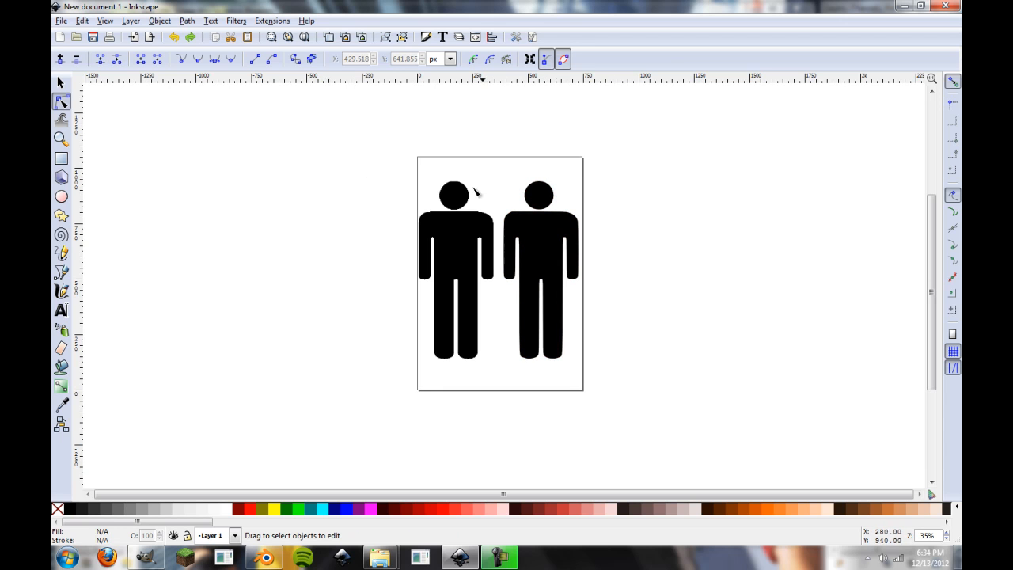
pyautogui.moveTo(507, 213)
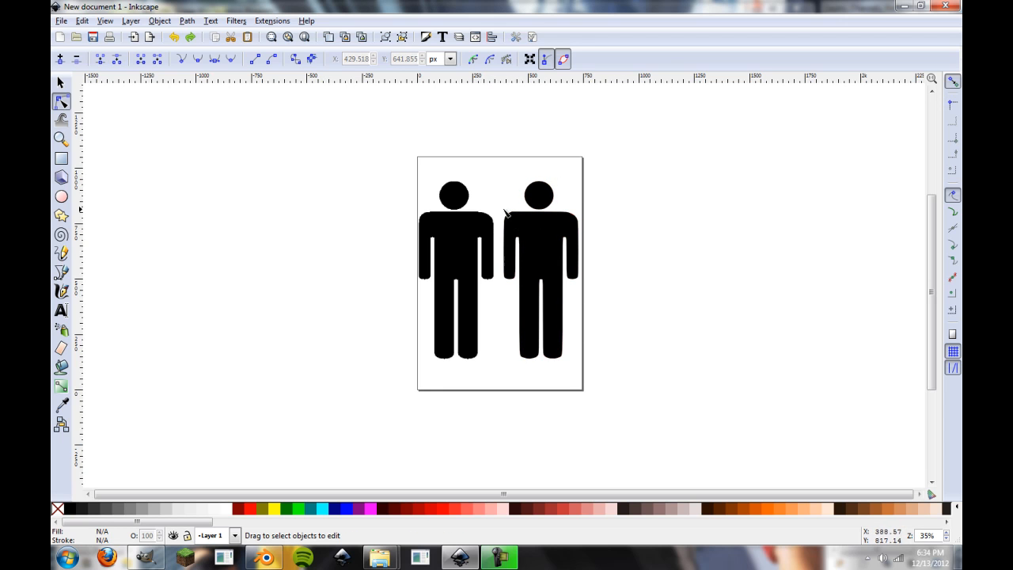
pyautogui.moveTo(530, 216)
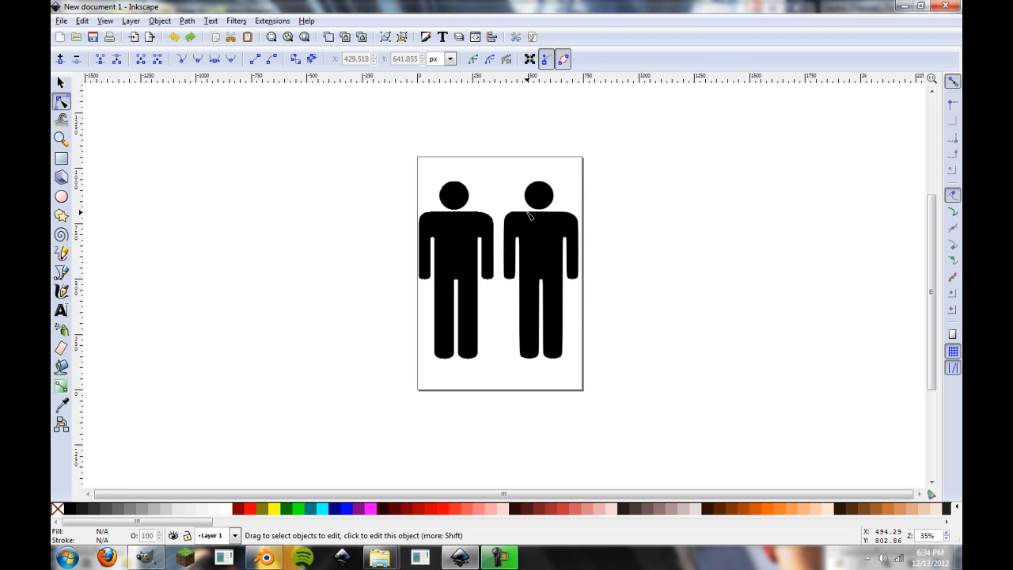
pyautogui.moveTo(532, 226)
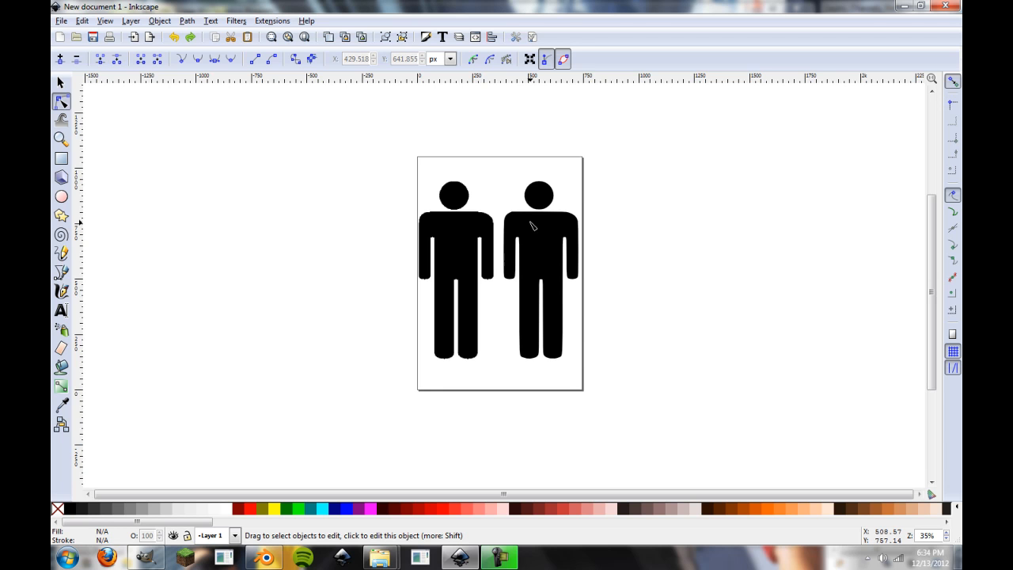
pyautogui.moveTo(950, 67)
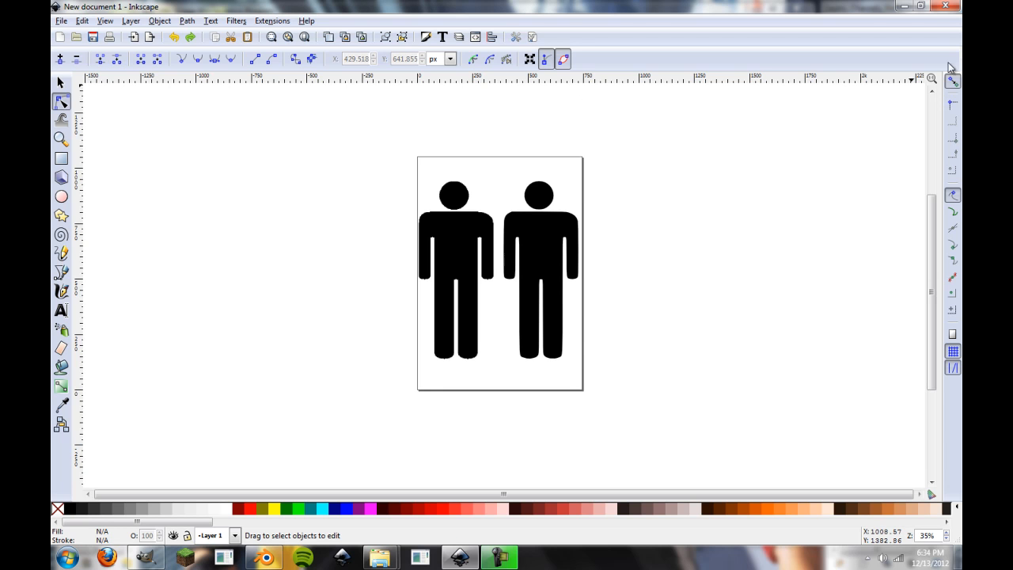
# Close the two-figure Inkscape drawing, discarding its unsaved changes
pyautogui.click(945, 7)
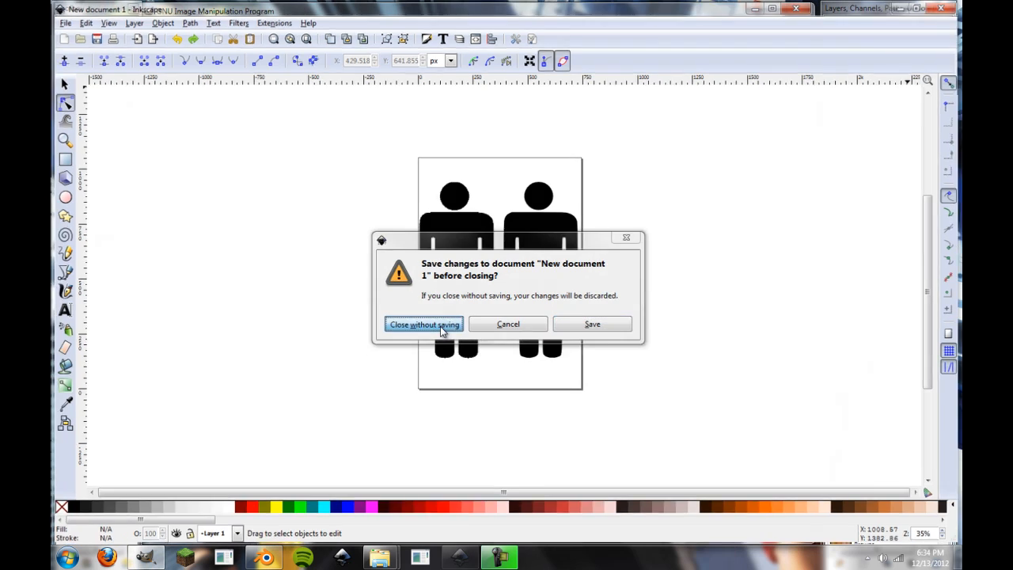
pyautogui.click(424, 324)
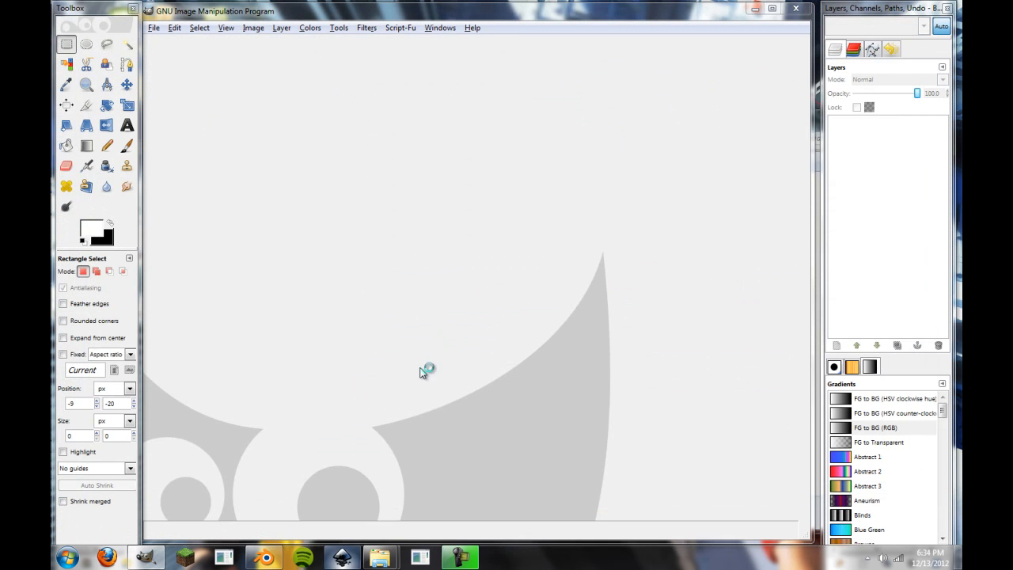
pyautogui.moveTo(567, 164)
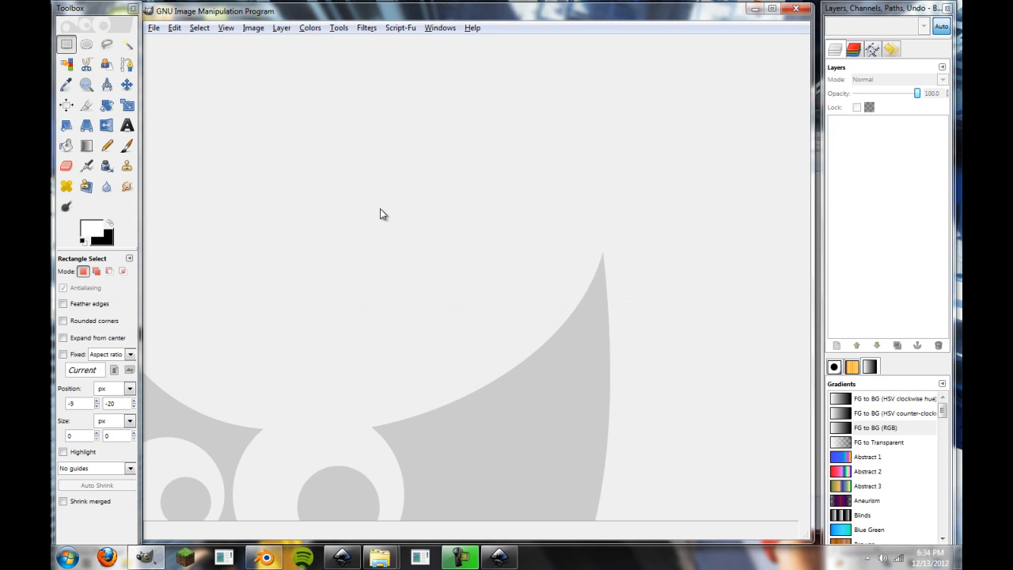
pyautogui.moveTo(450, 188)
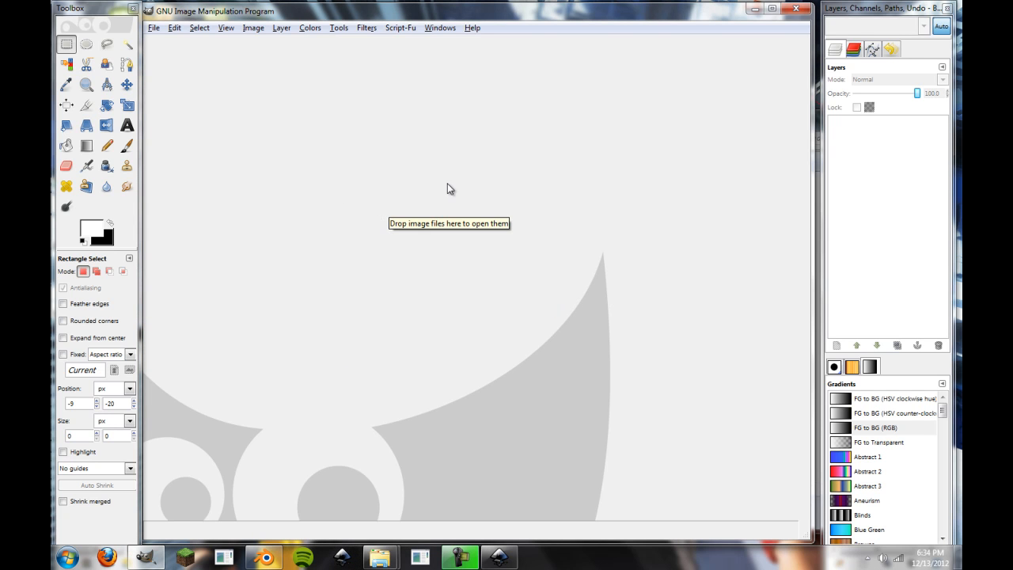
pyautogui.moveTo(379, 557)
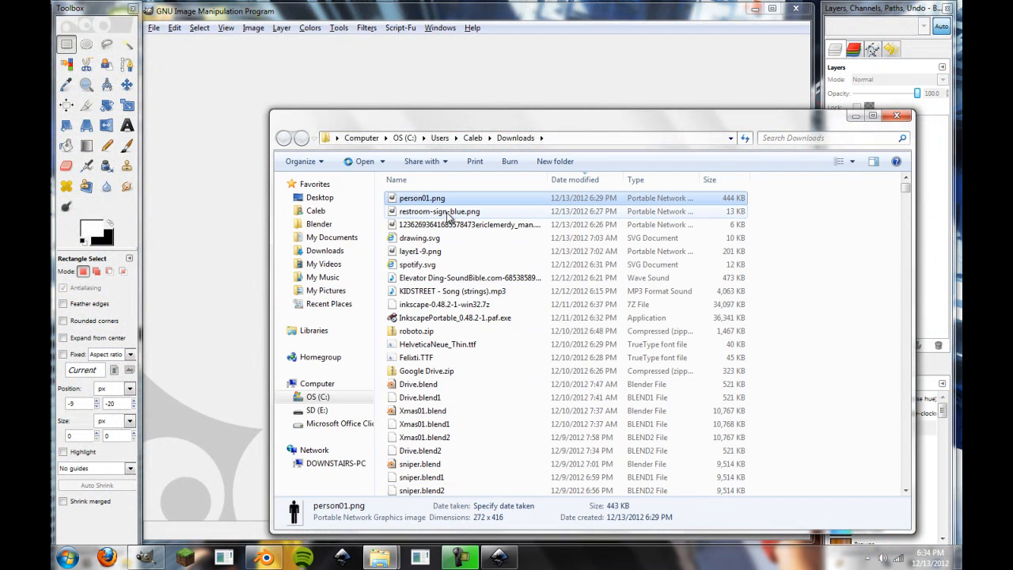
# Open restroom-sign-blue.png from Downloads in GIMP
pyautogui.click(439, 212)
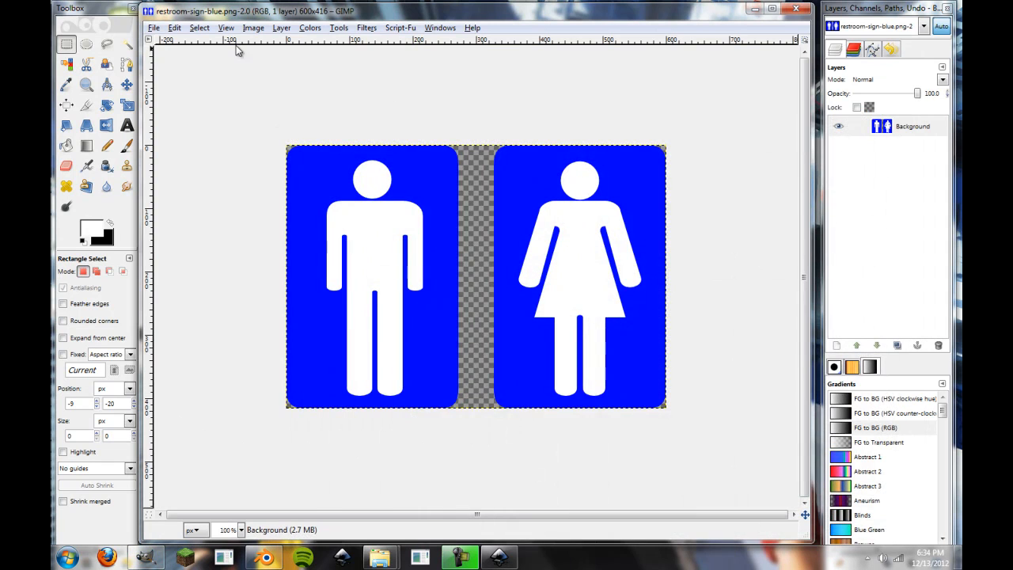
pyautogui.moveTo(329, 117)
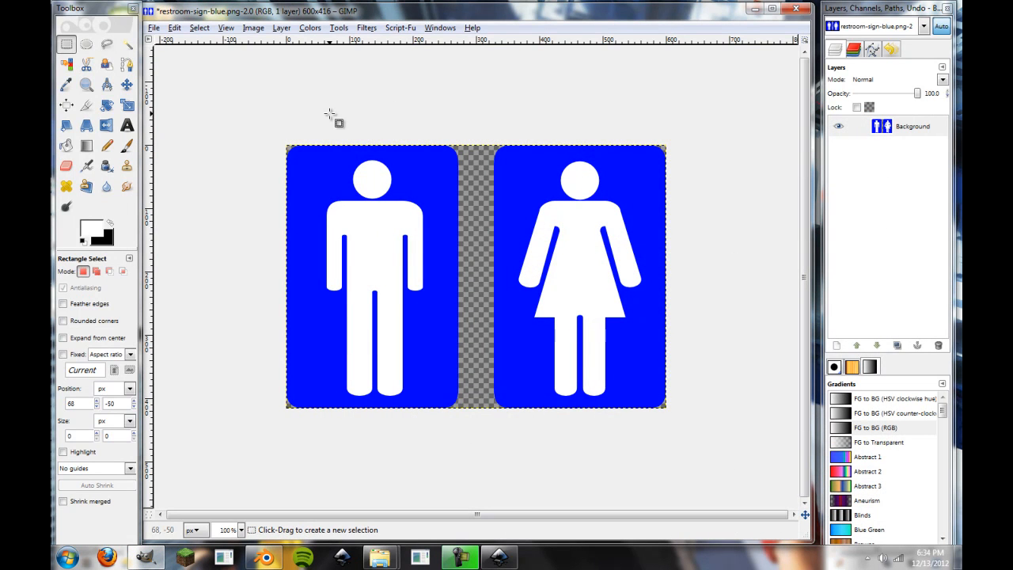
pyautogui.moveTo(198, 119)
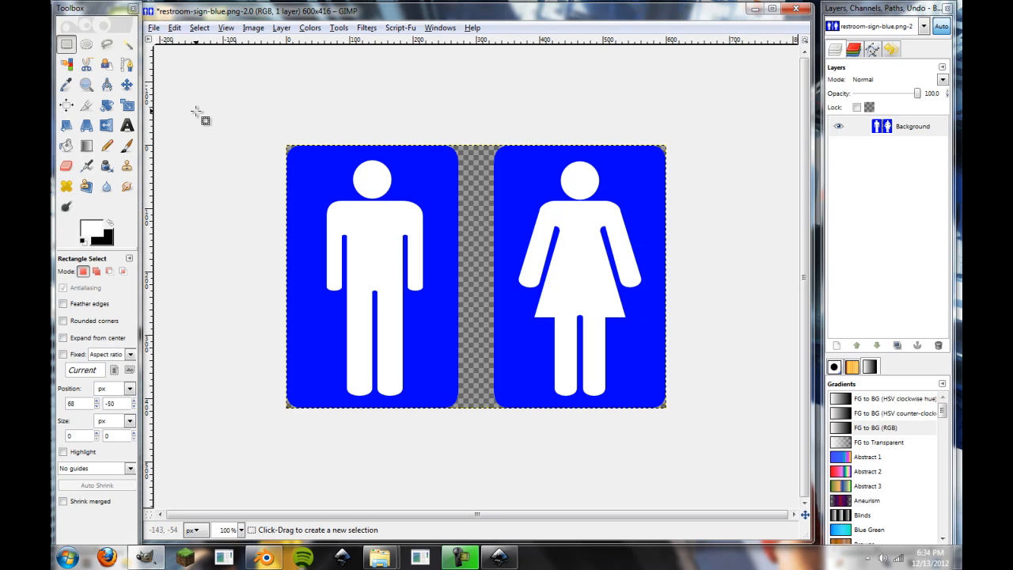
pyautogui.moveTo(289, 99)
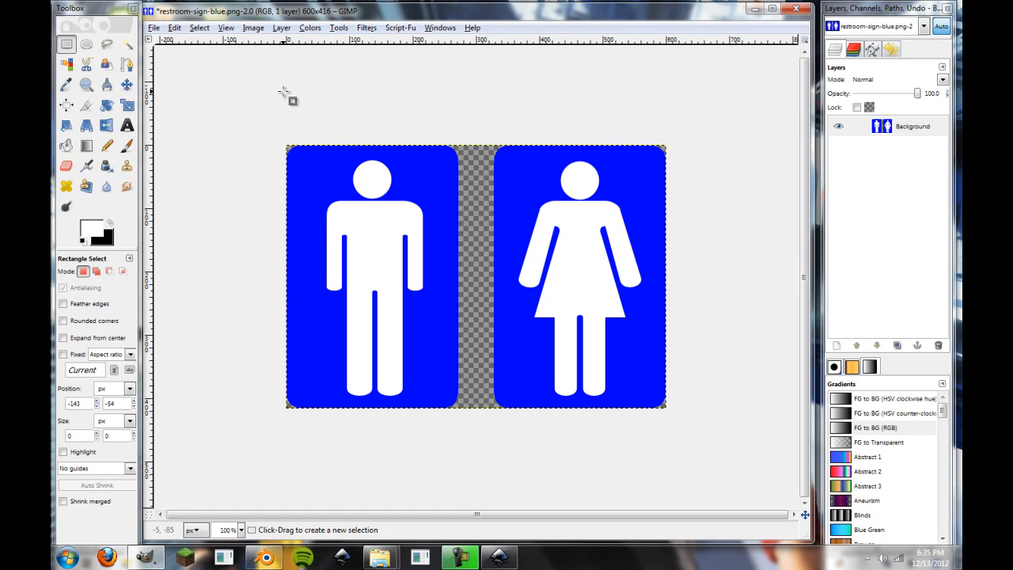
pyautogui.moveTo(355, 194)
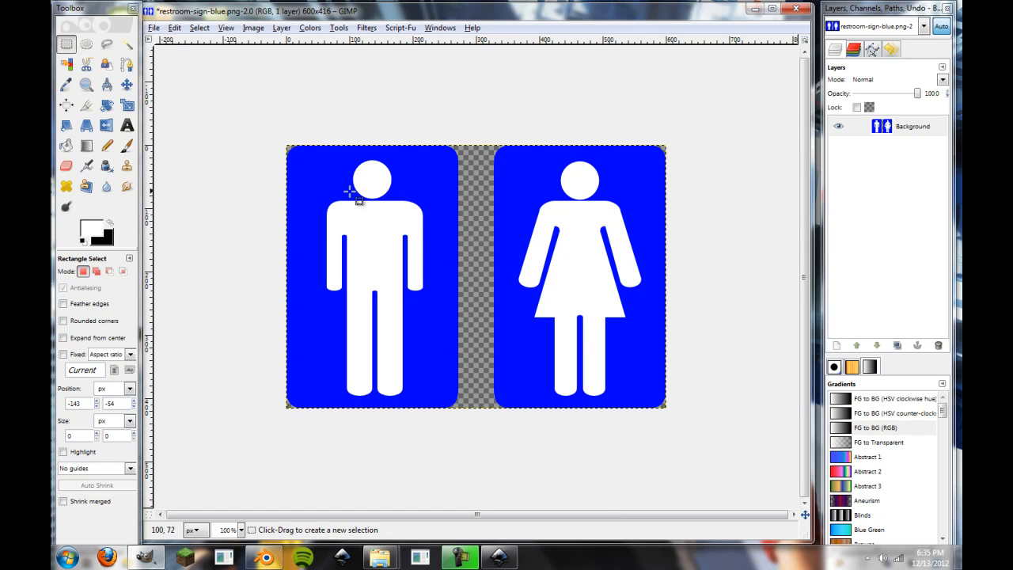
pyautogui.moveTo(352, 250)
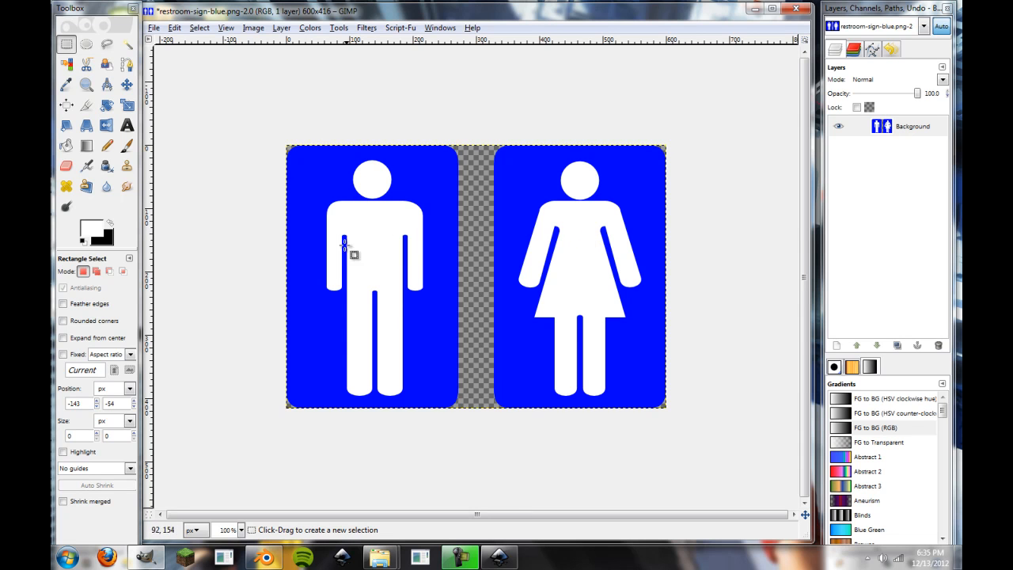
pyautogui.moveTo(578, 233)
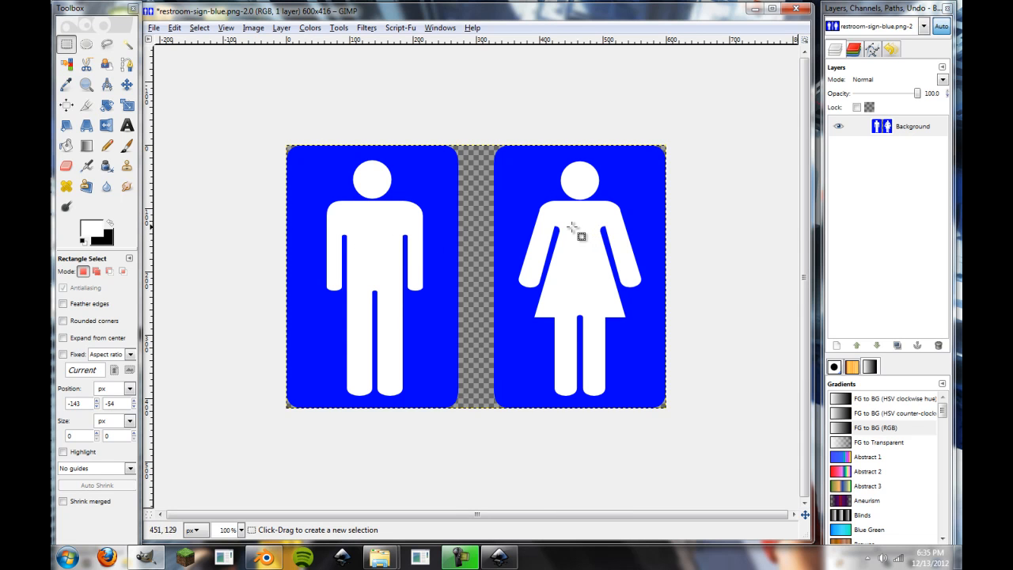
pyautogui.moveTo(616, 216)
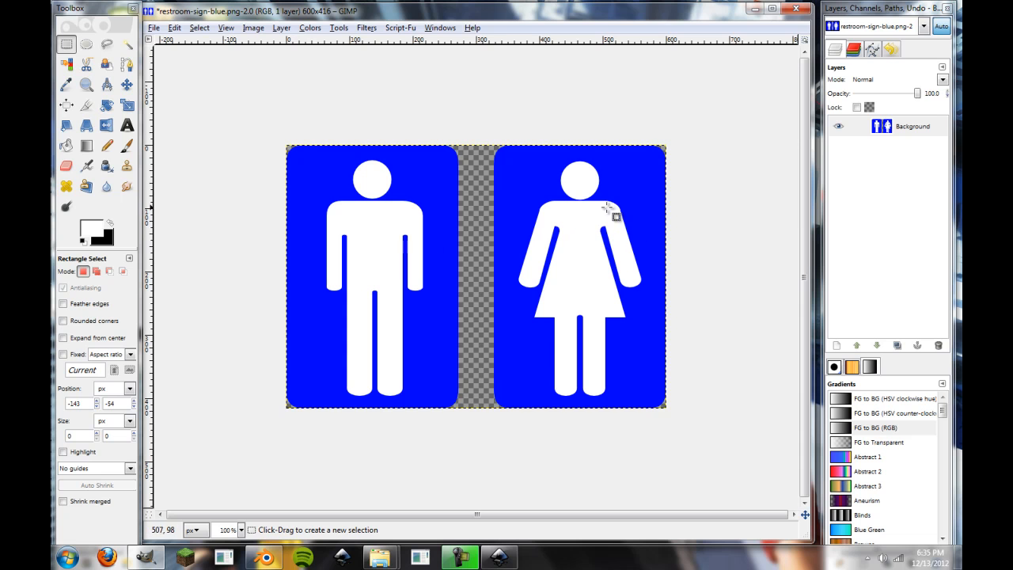
pyautogui.moveTo(526, 190)
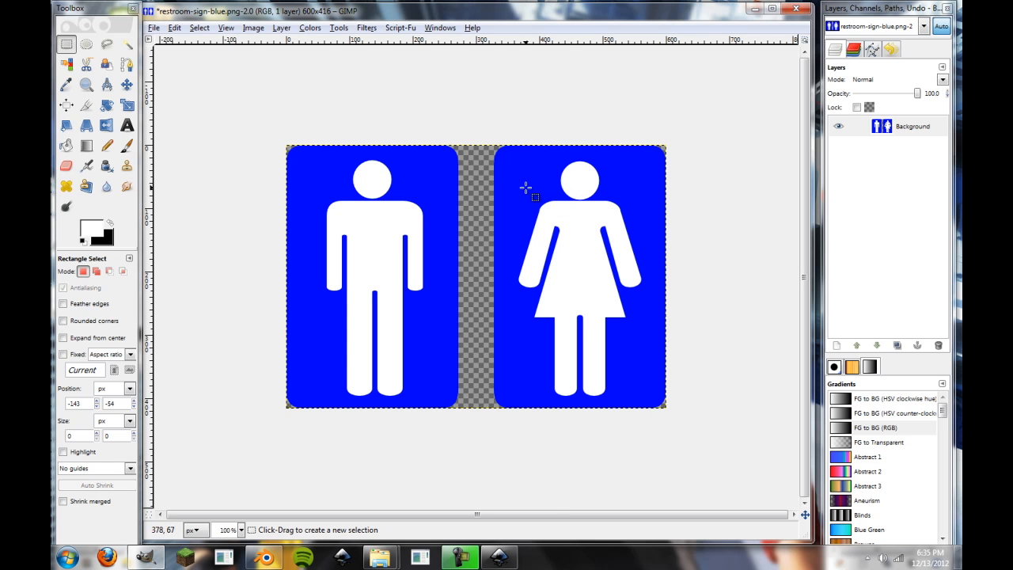
pyautogui.moveTo(519, 154)
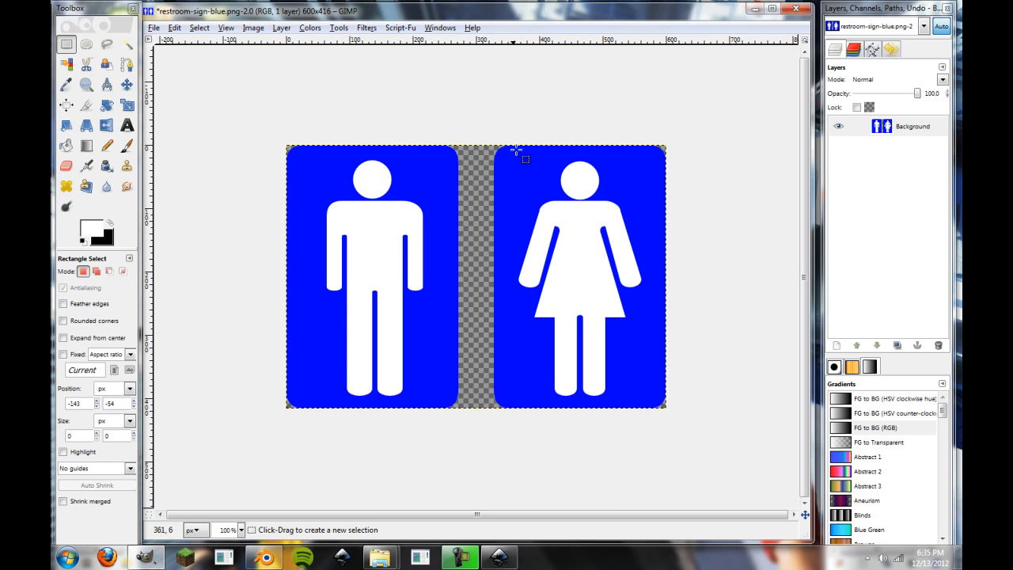
pyautogui.moveTo(532, 171)
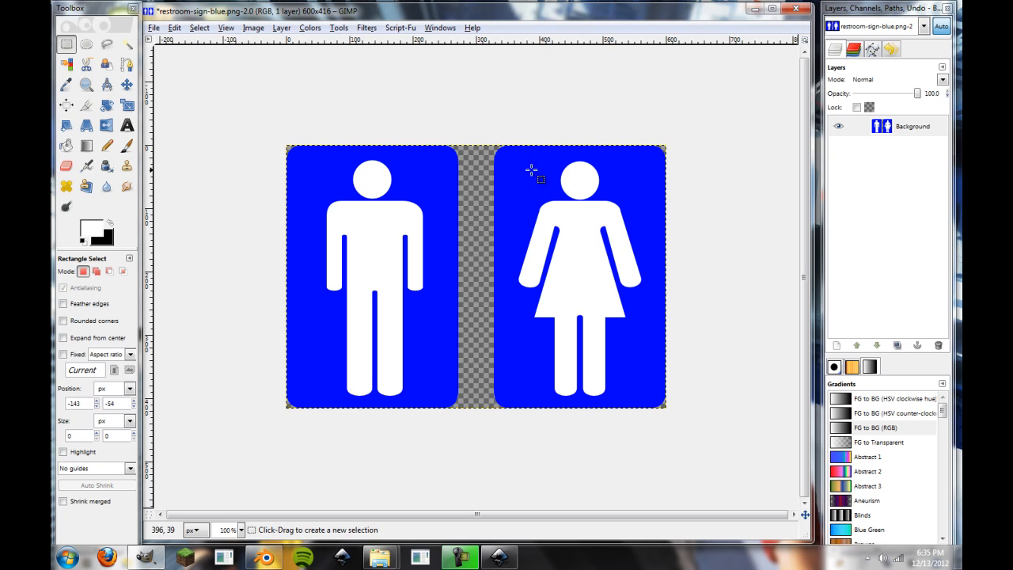
# Select the female figure's blue panel and crop the image to that selection
pyautogui.moveTo(495, 147); pyautogui.dragTo(668, 434)
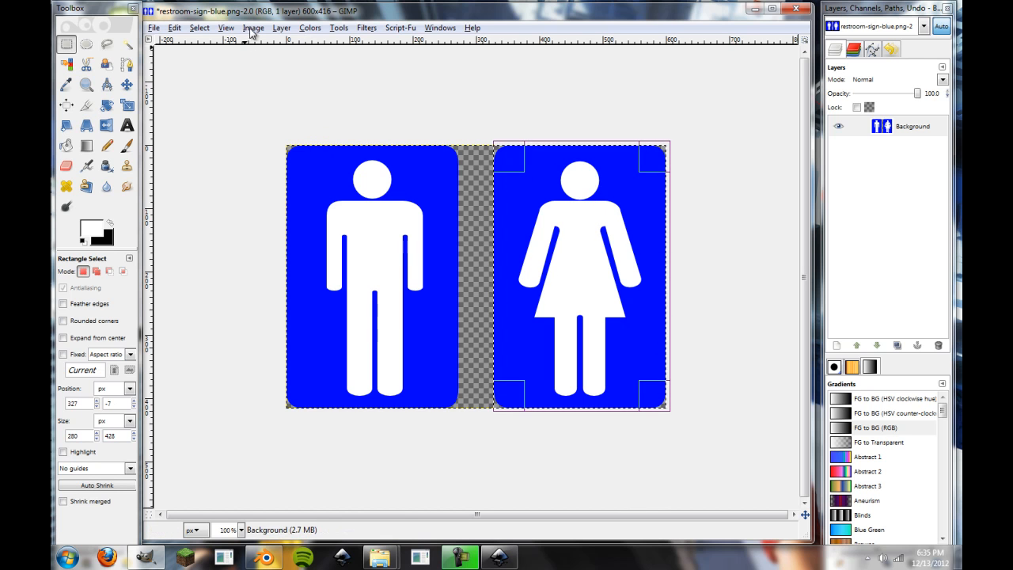
pyautogui.click(252, 28)
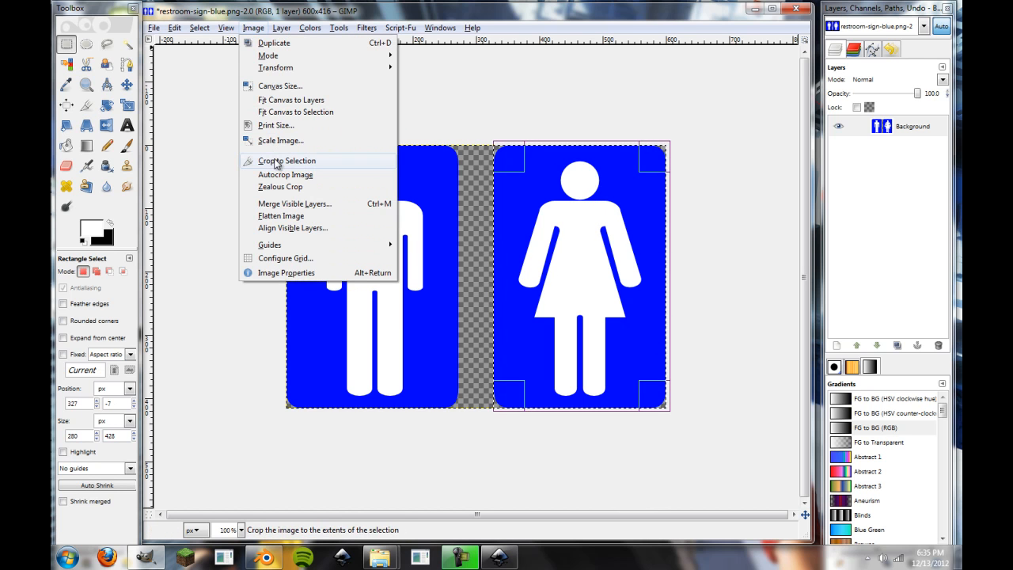
pyautogui.click(286, 160)
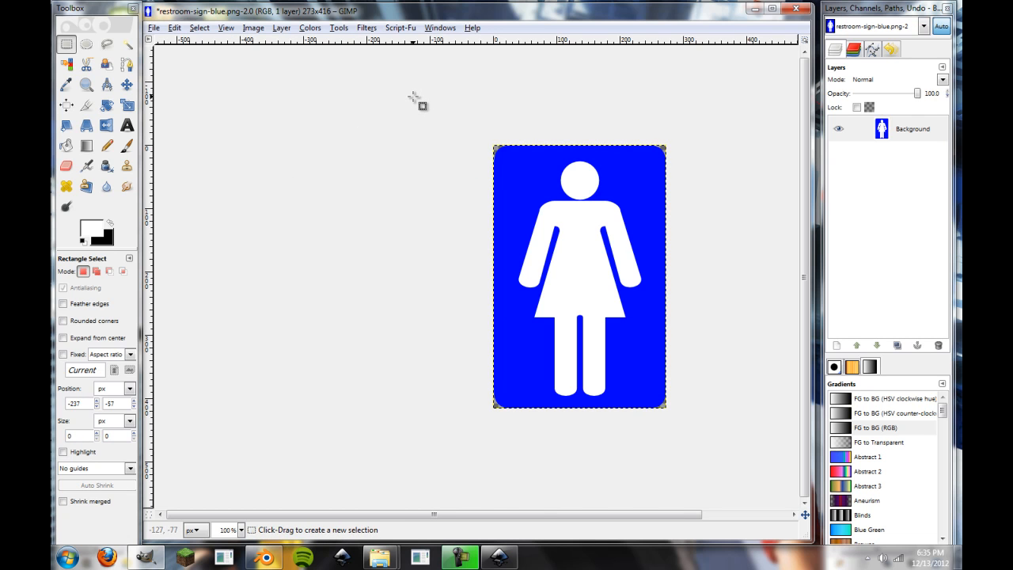
pyautogui.moveTo(417, 101)
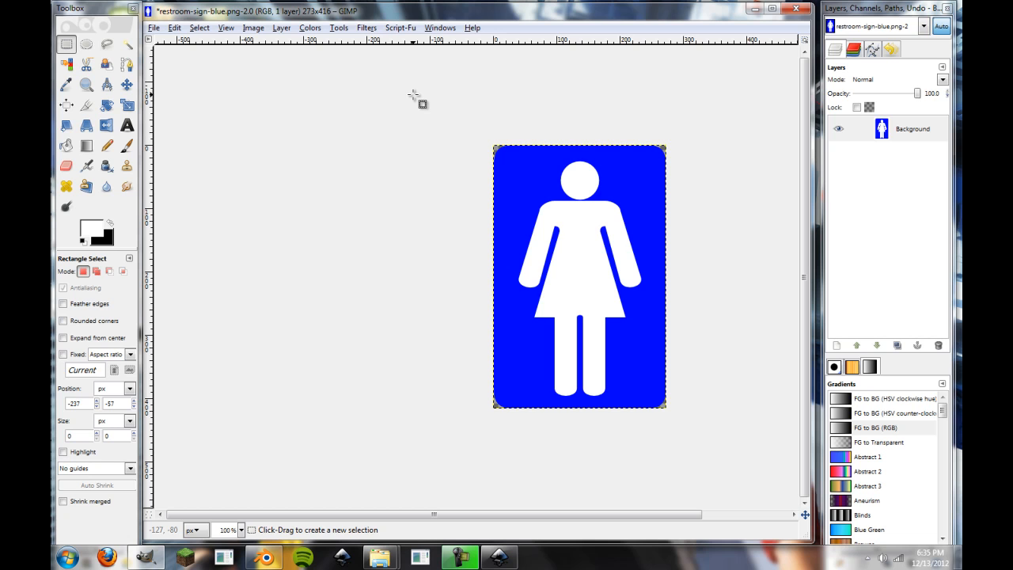
pyautogui.moveTo(417, 102)
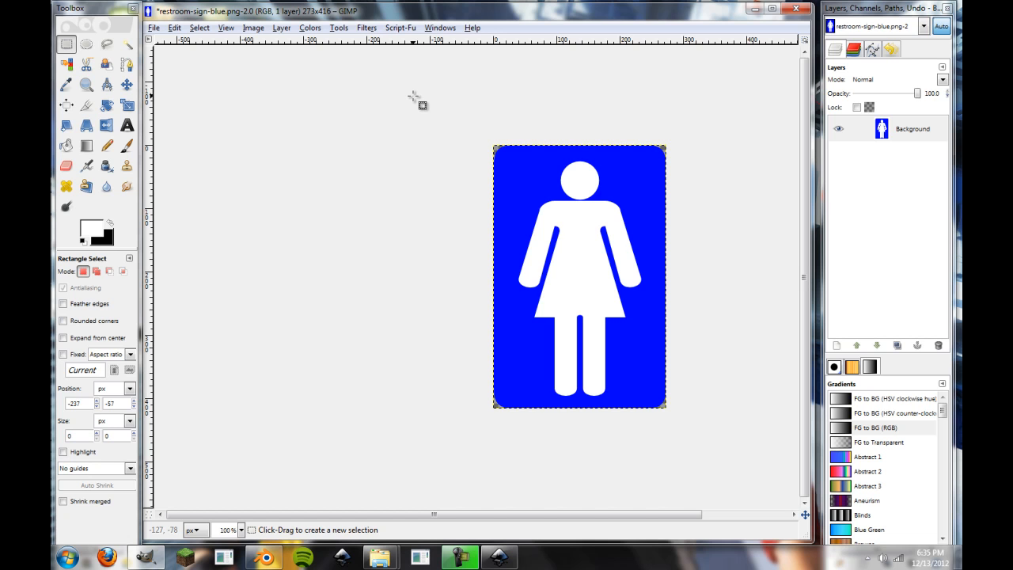
pyautogui.moveTo(694, 163)
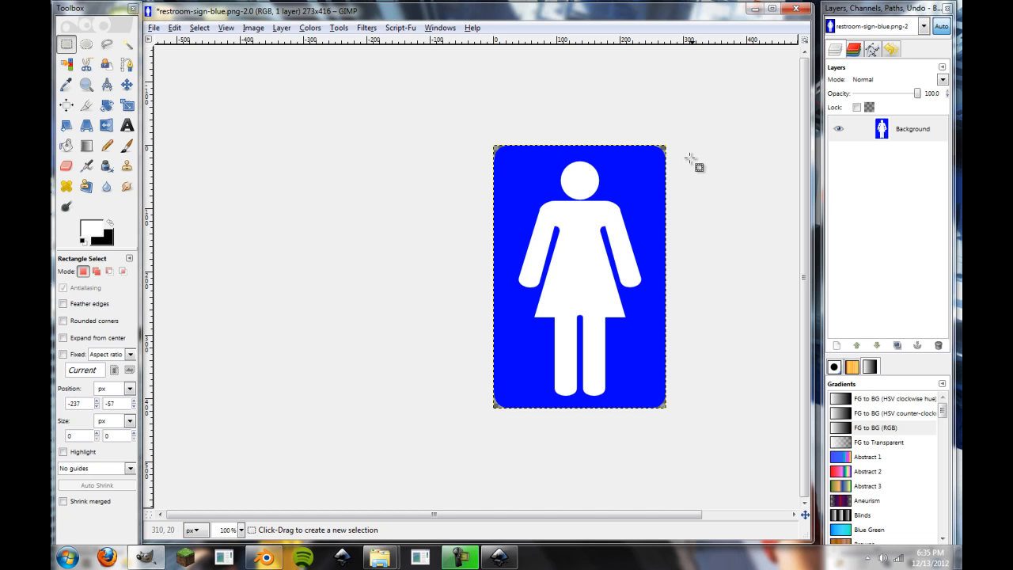
pyautogui.moveTo(436, 226)
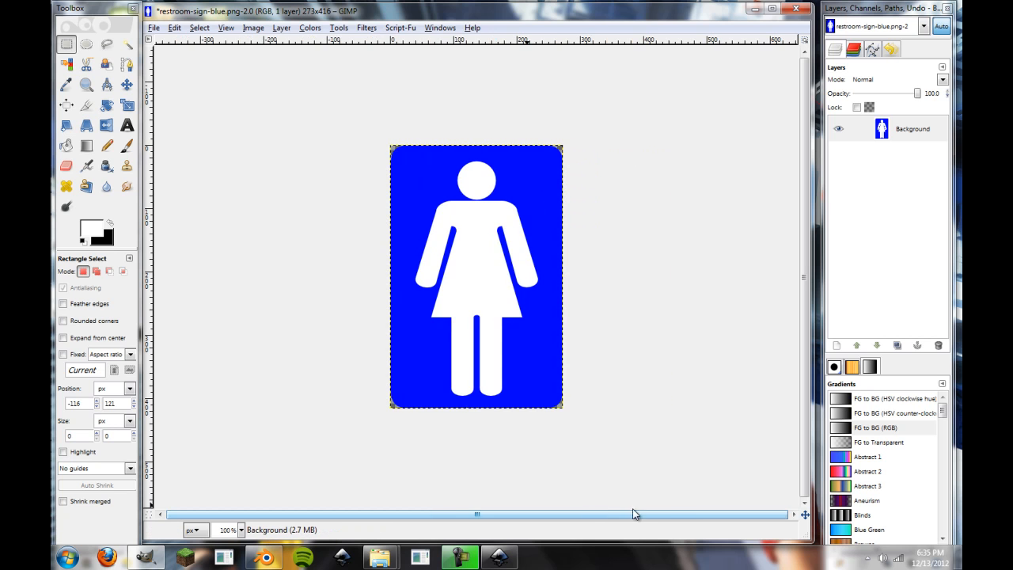
pyautogui.moveTo(417, 161)
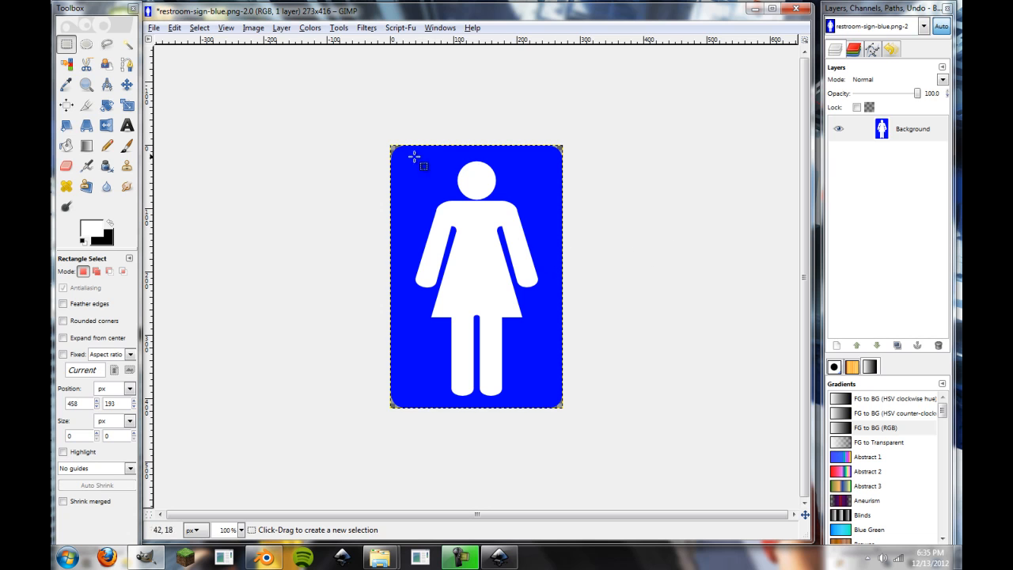
pyautogui.moveTo(467, 194)
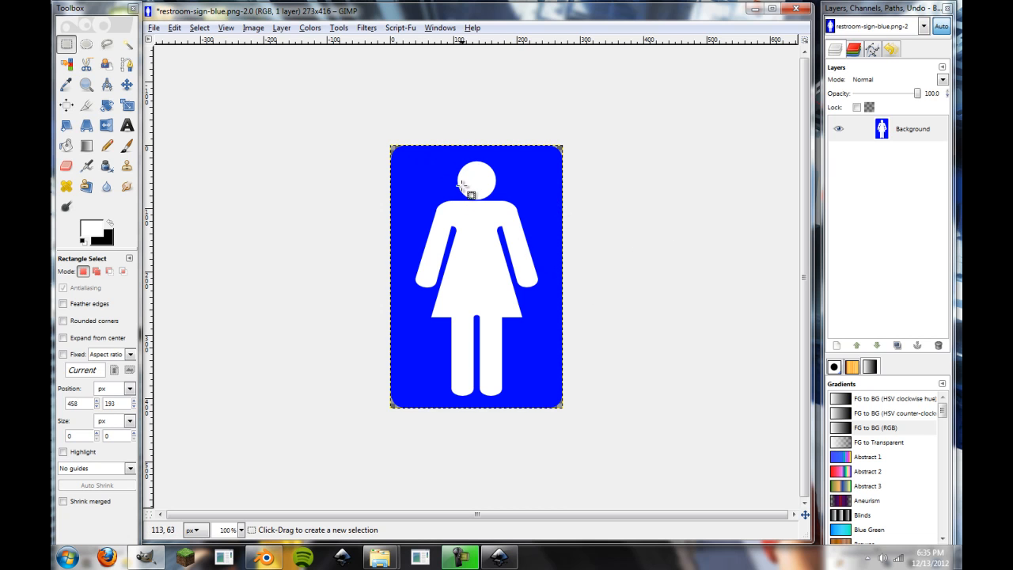
pyautogui.moveTo(483, 194)
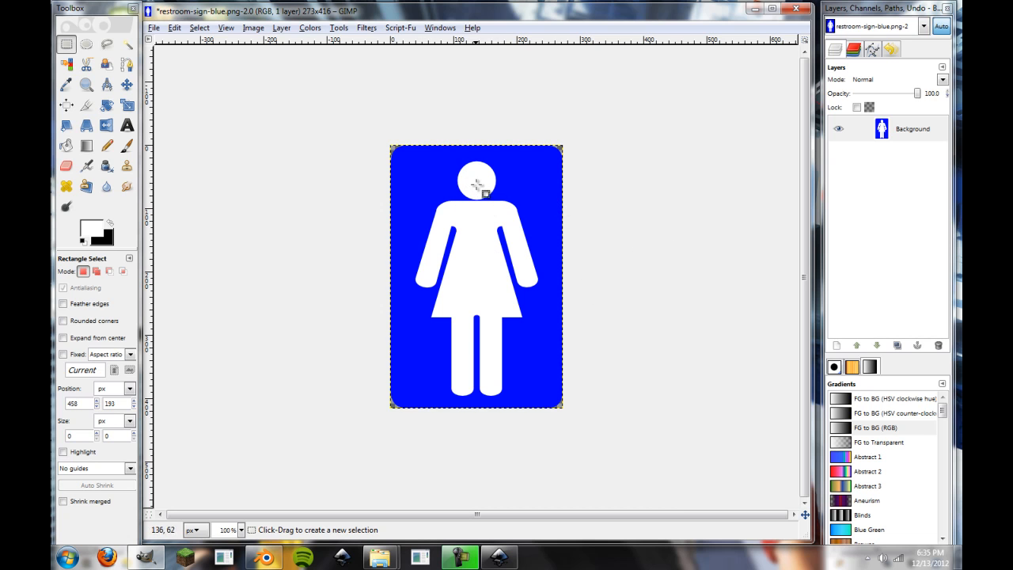
pyautogui.moveTo(542, 221)
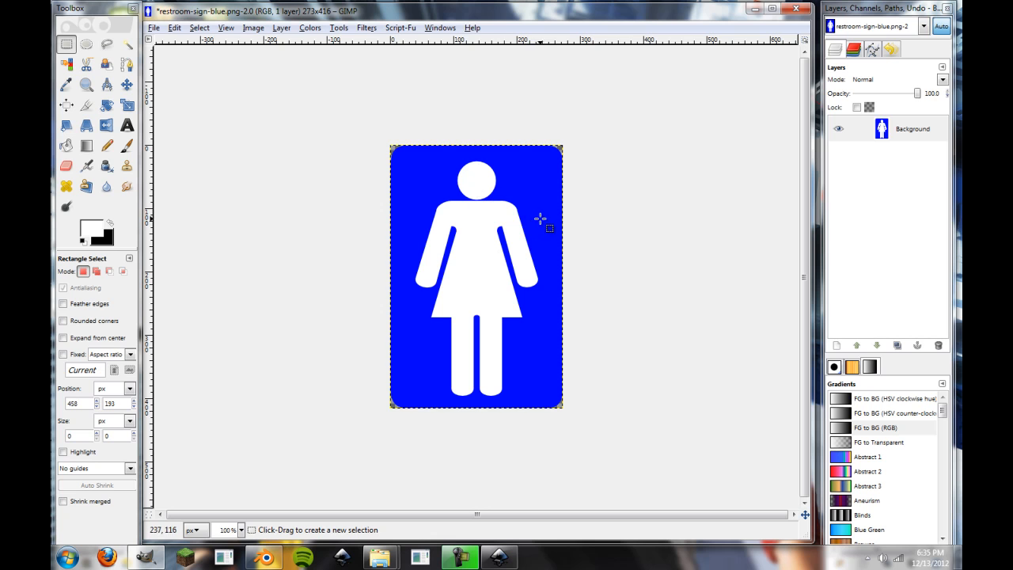
pyautogui.moveTo(645, 214)
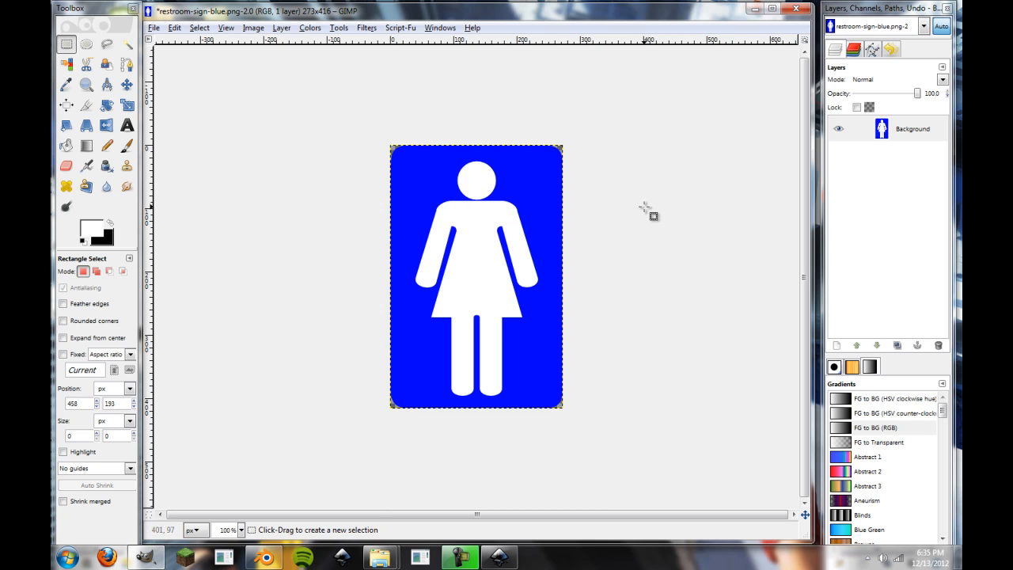
pyautogui.moveTo(640, 177)
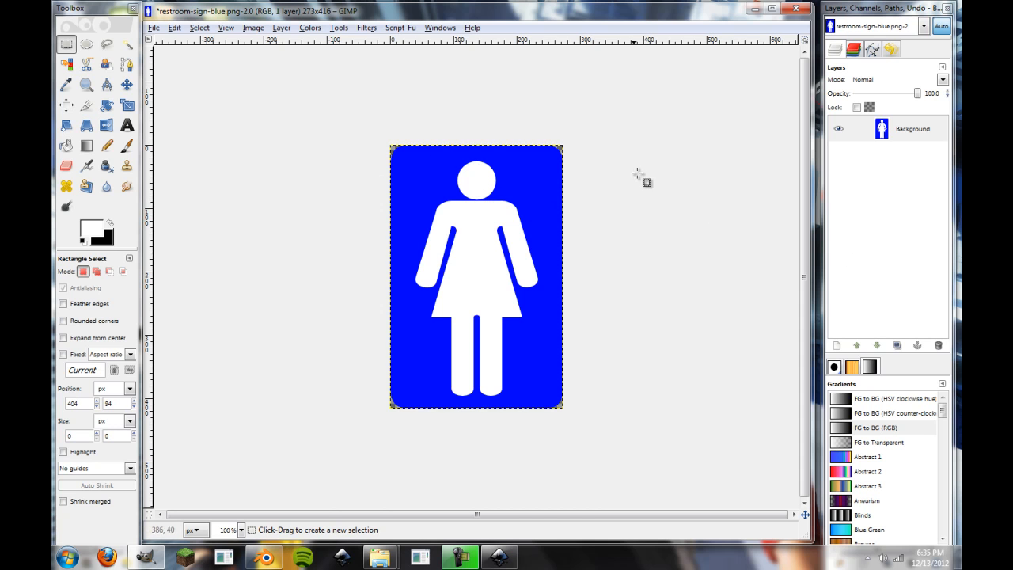
pyautogui.moveTo(783, 329)
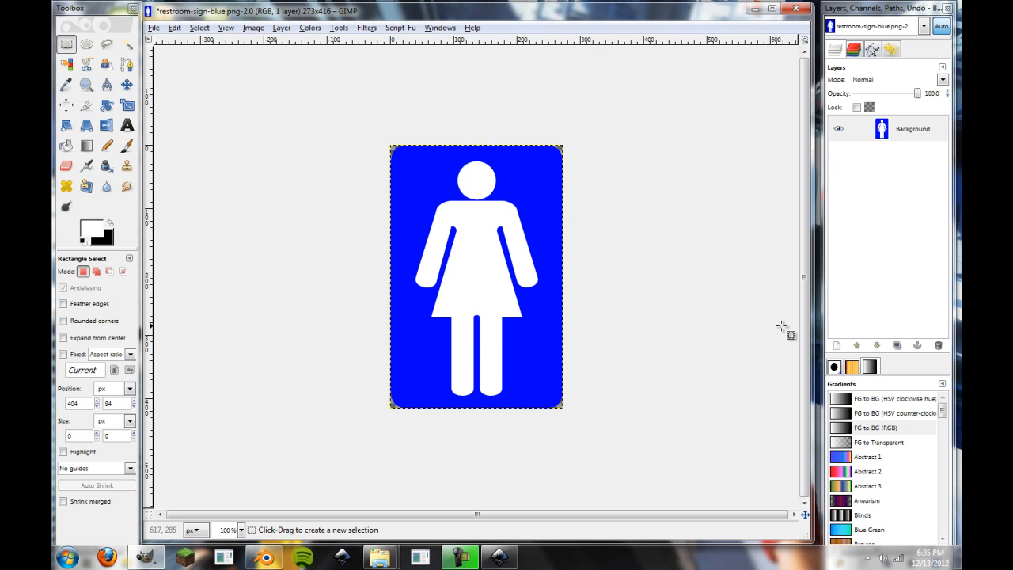
pyautogui.moveTo(600, 247)
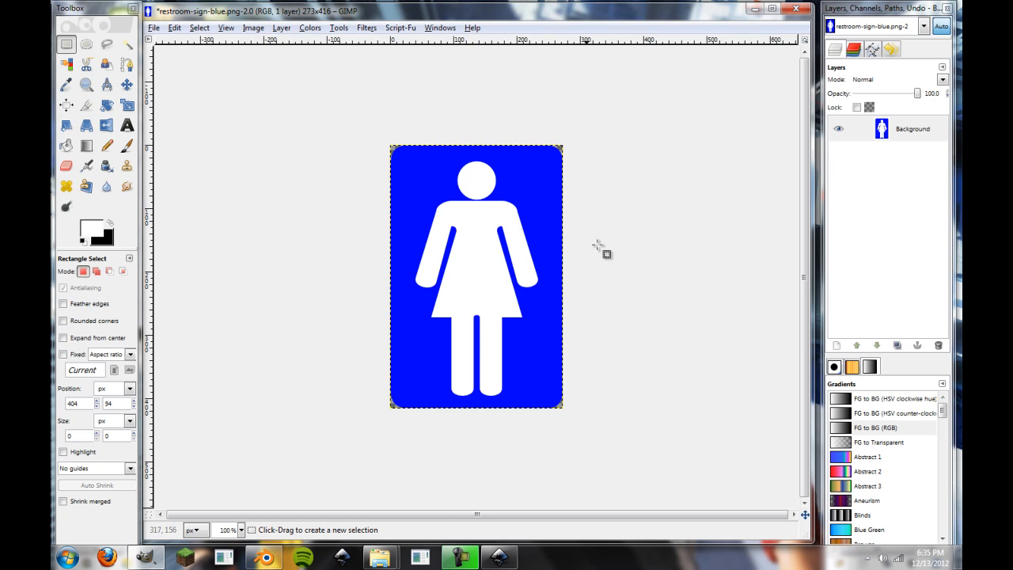
pyautogui.moveTo(529, 217)
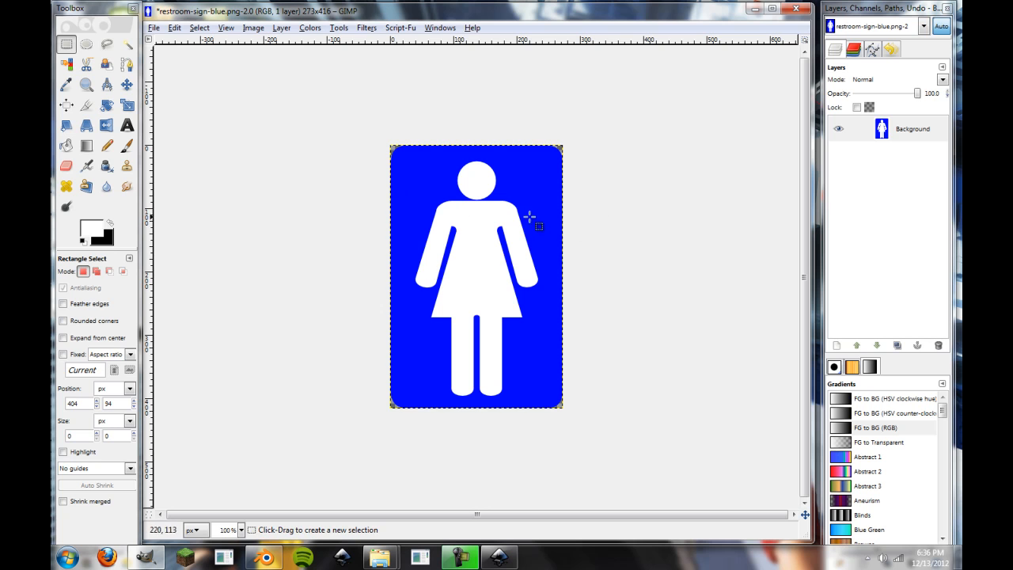
pyautogui.moveTo(477, 245)
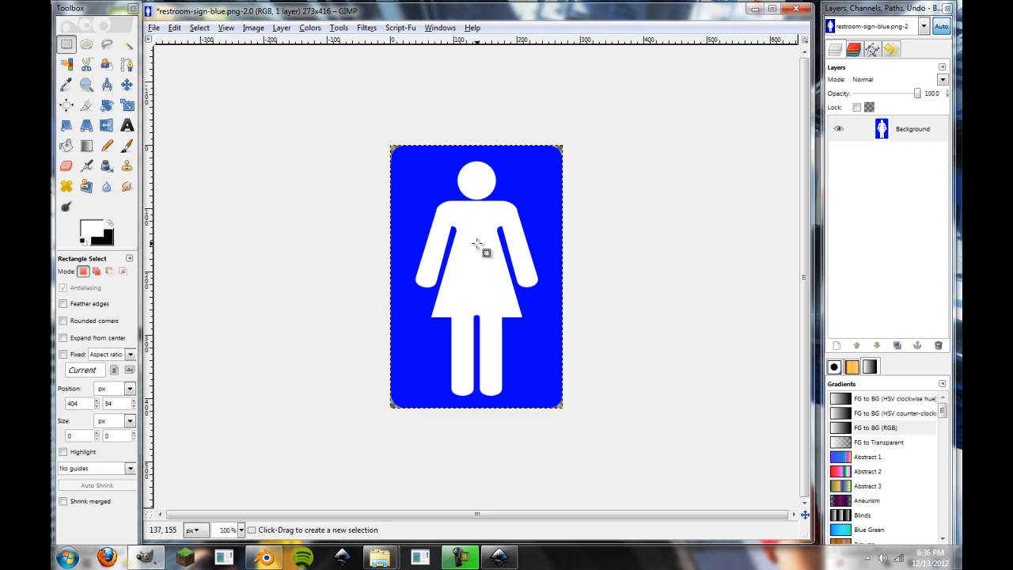
pyautogui.moveTo(476, 251)
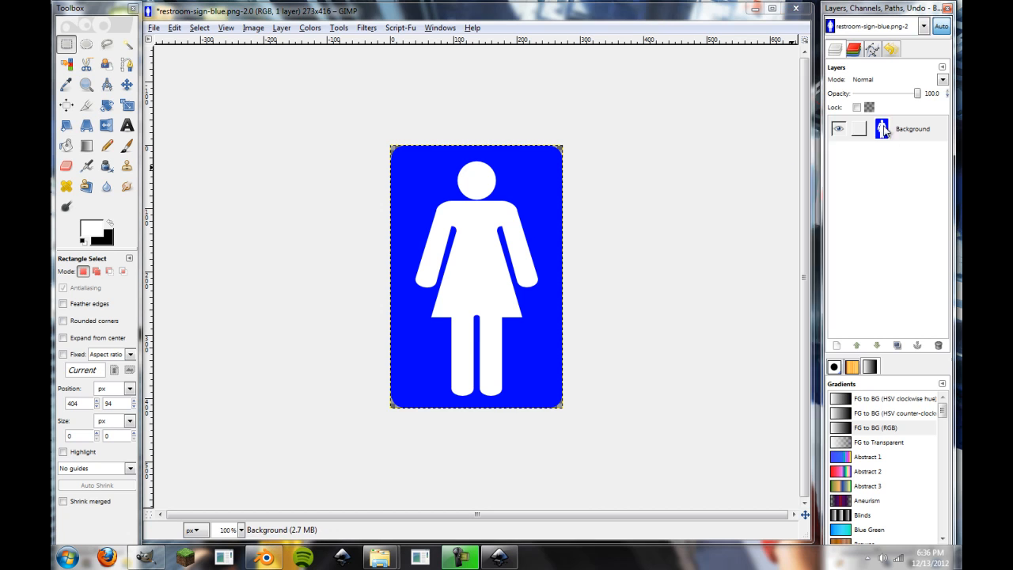
# Flatten the Background layer into one image and sample the sign's blue
pyautogui.rightClick(911, 128)
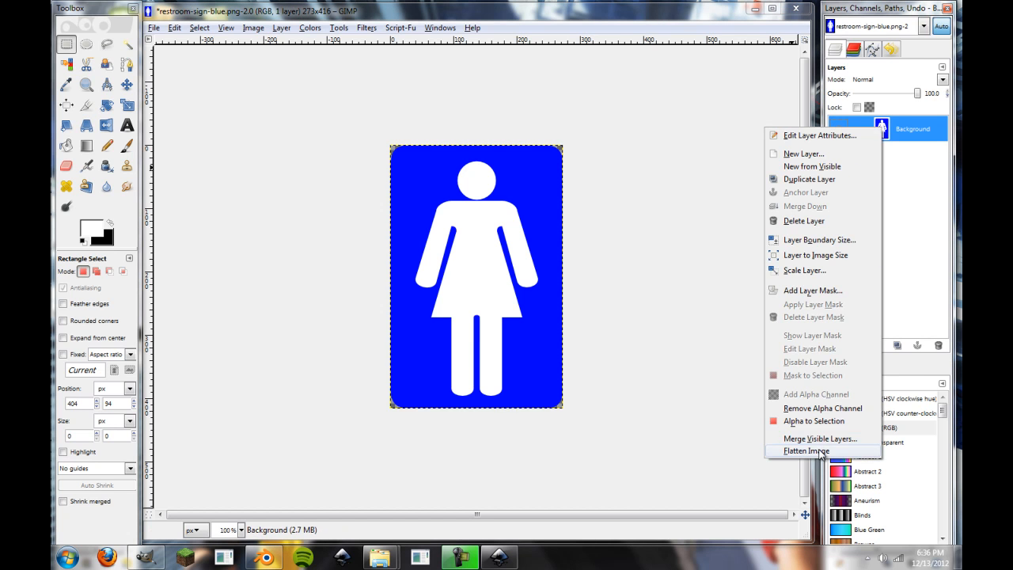
pyautogui.click(806, 450)
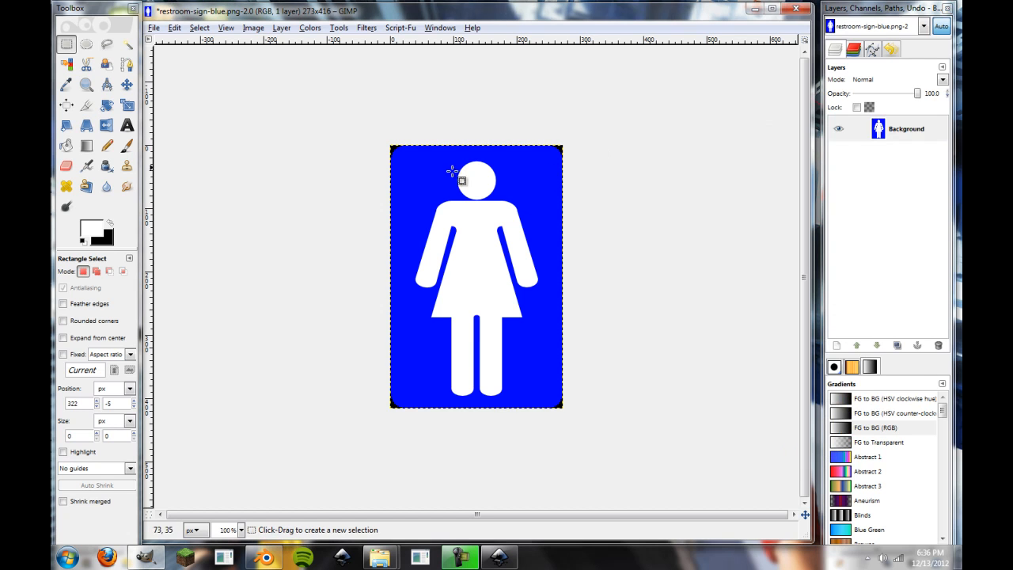
pyautogui.moveTo(396, 164)
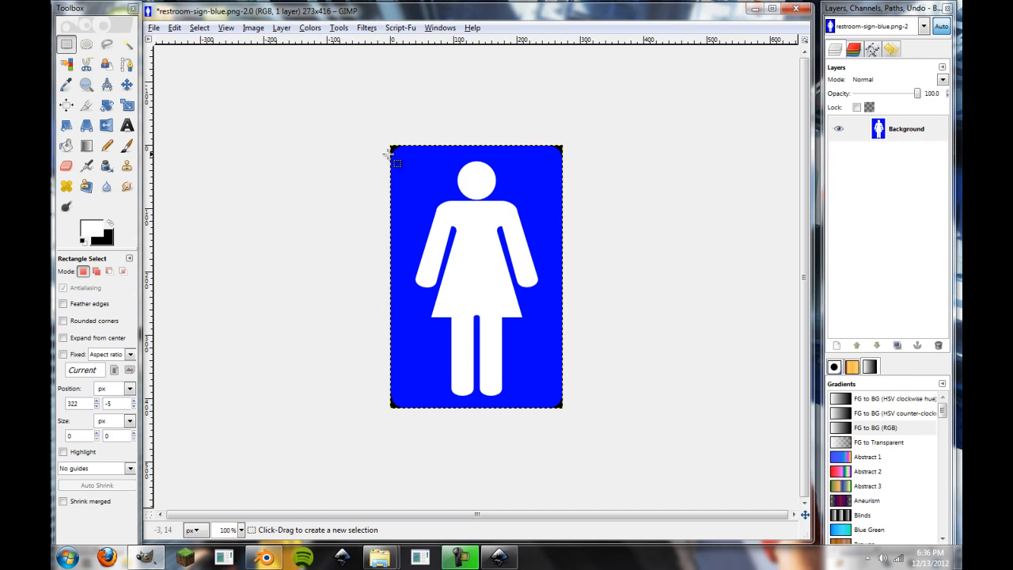
pyautogui.moveTo(299, 192)
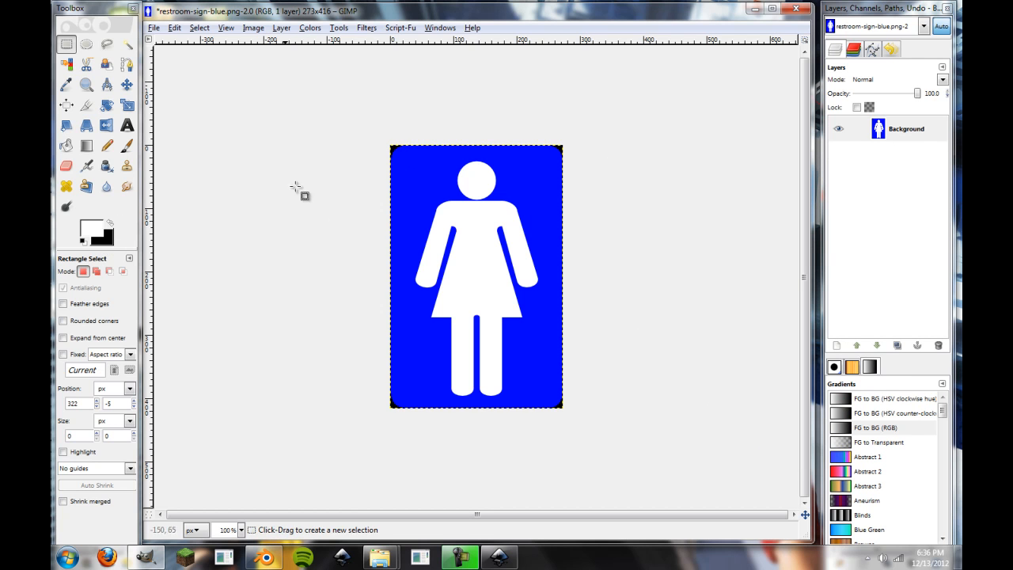
pyautogui.click(65, 145)
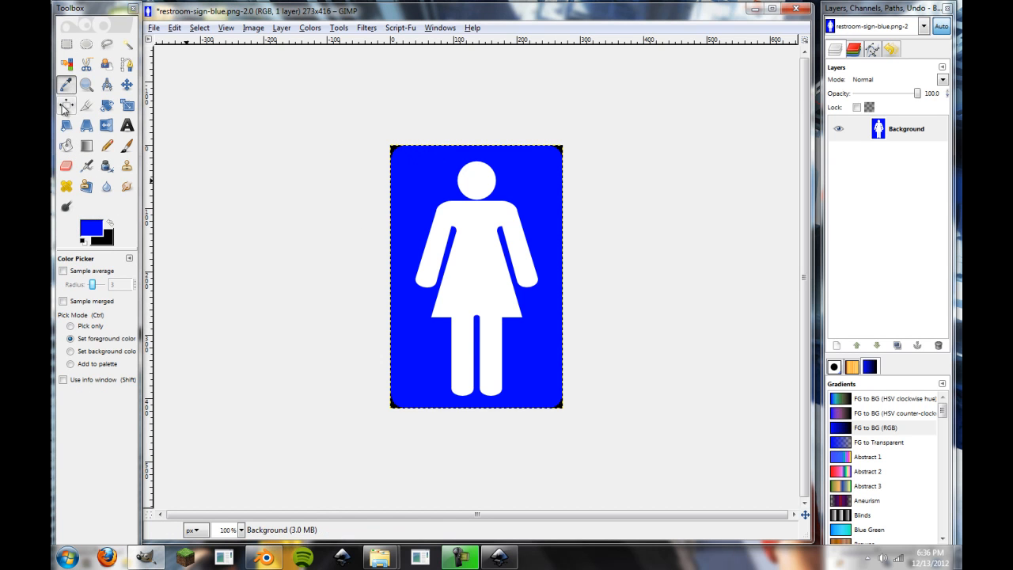
# Bucket-fill the corners blue, touch up edges with the Pencil, then return to Rectangle Select
pyautogui.click(66, 145)
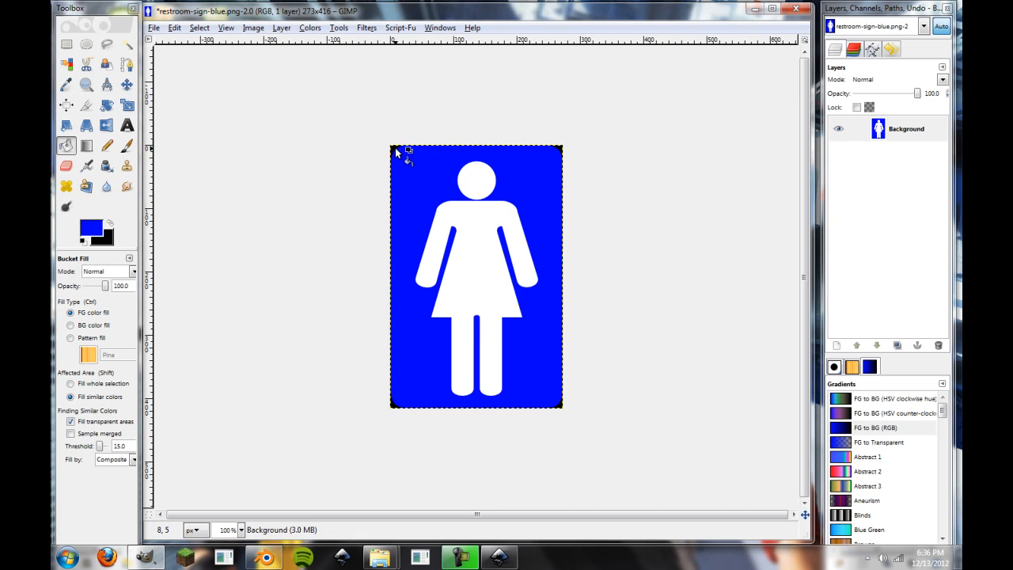
pyautogui.moveTo(570, 434)
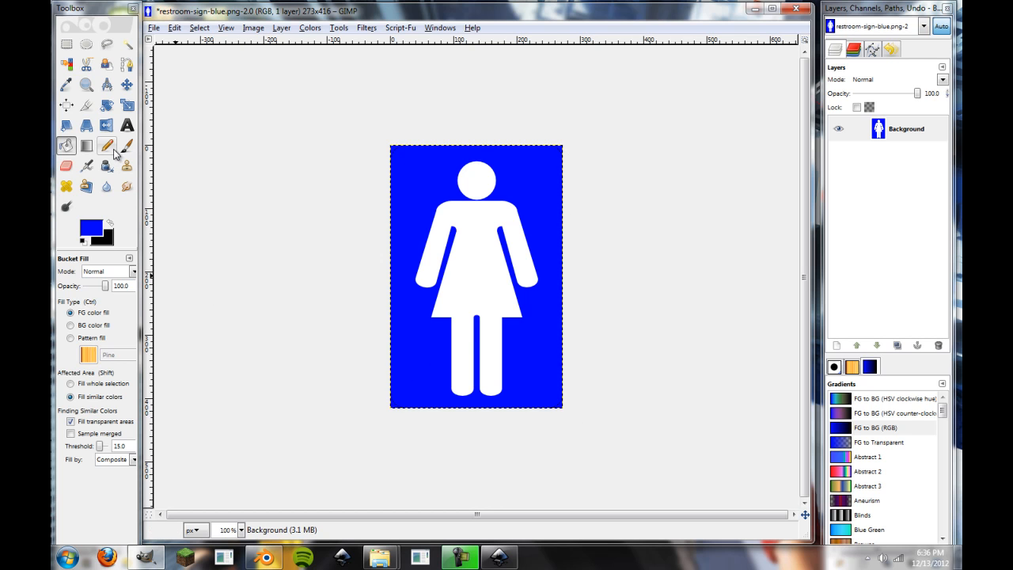
pyautogui.click(107, 145)
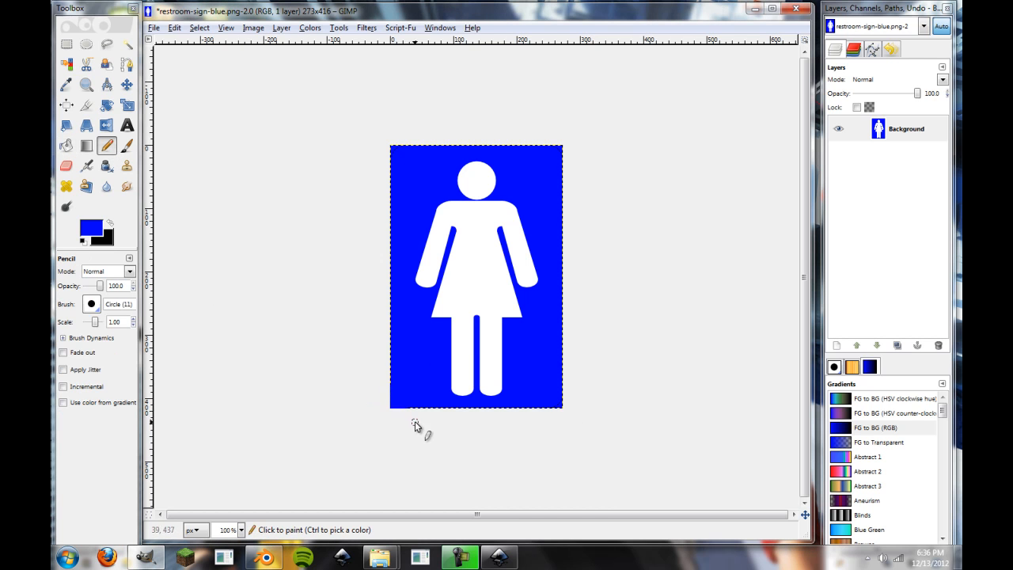
pyautogui.moveTo(570, 158)
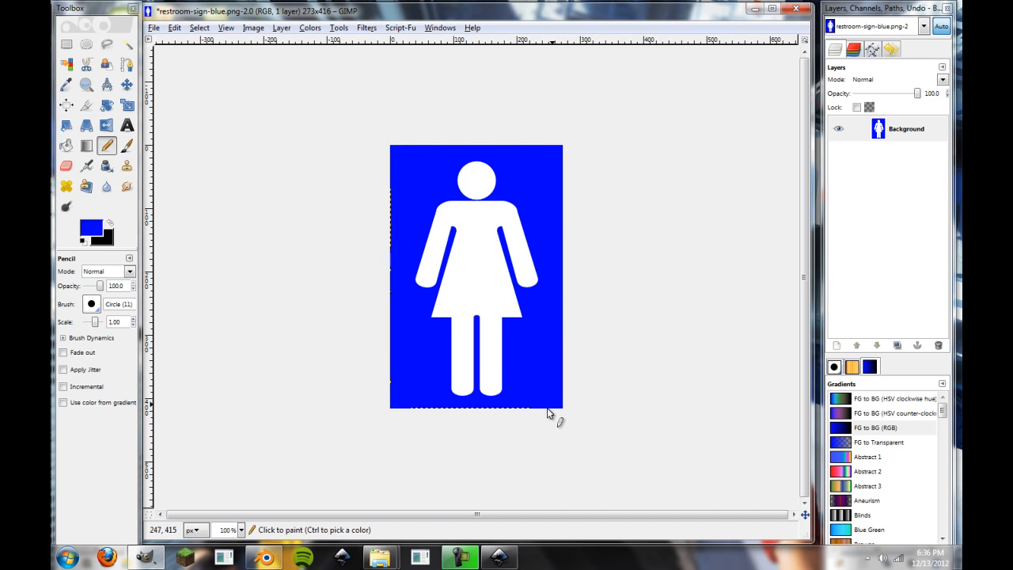
pyautogui.moveTo(407, 396)
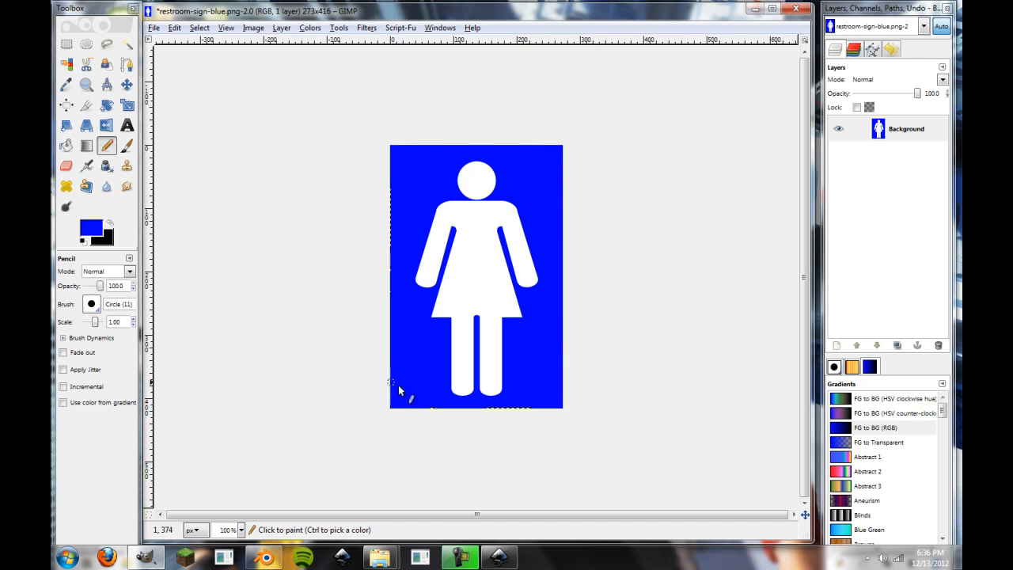
pyautogui.click(66, 44)
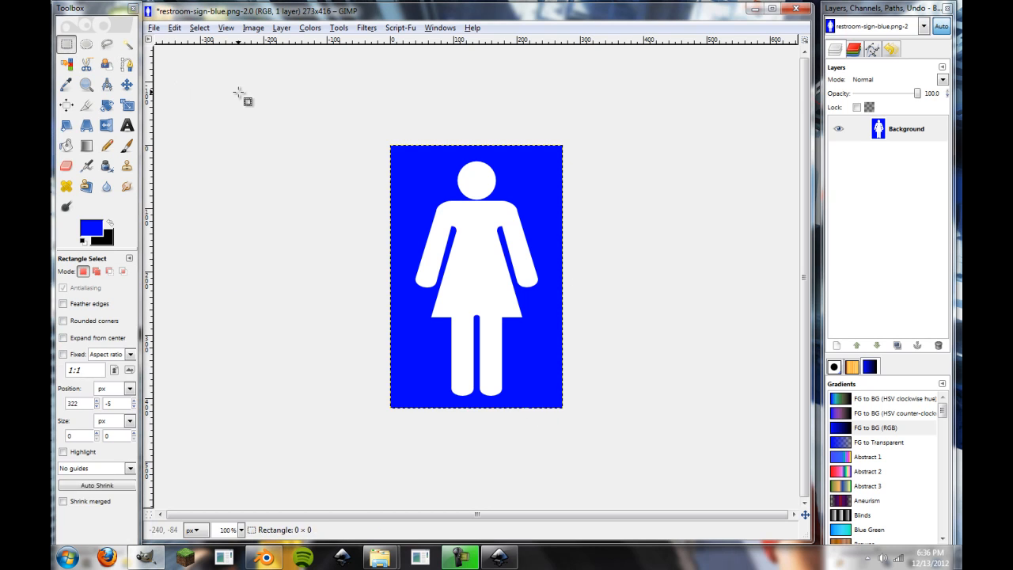
pyautogui.moveTo(339, 177)
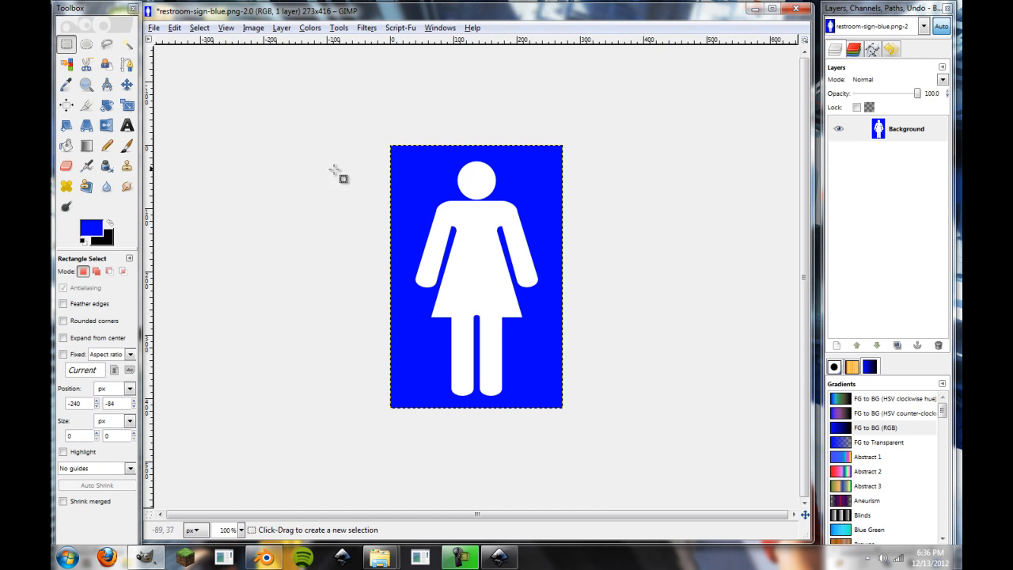
pyautogui.moveTo(408, 133)
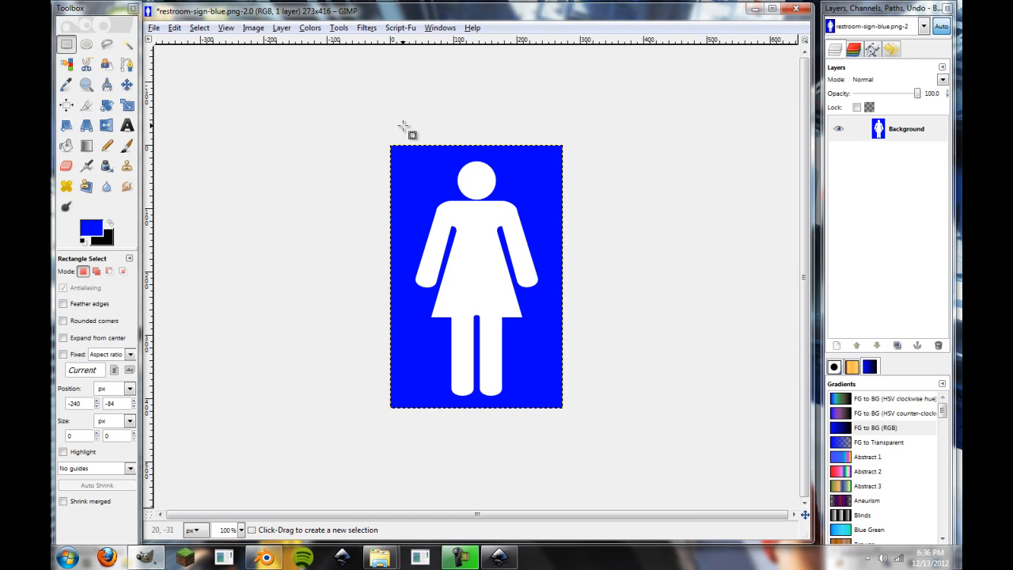
pyautogui.moveTo(510, 143)
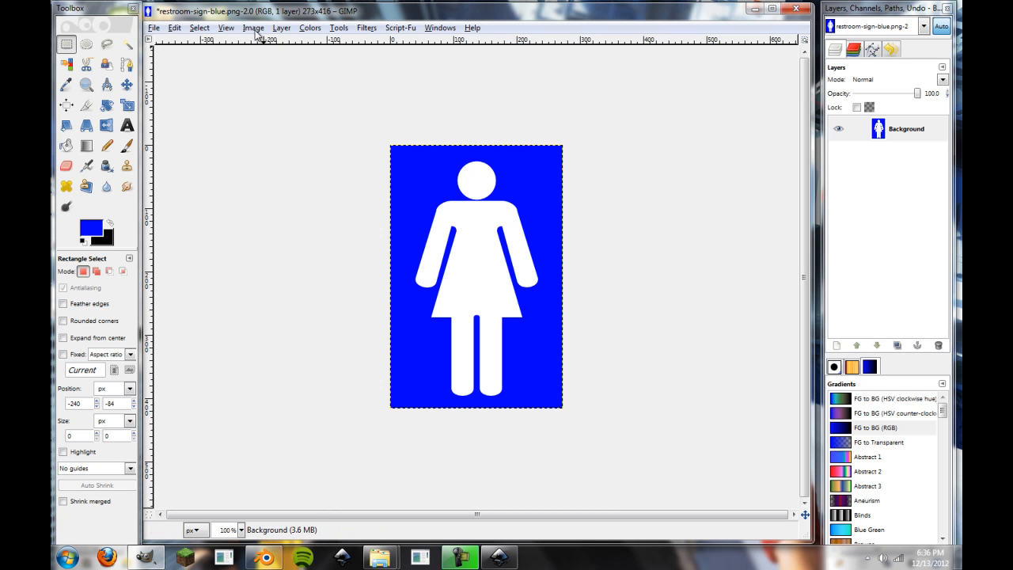
pyautogui.click(311, 27)
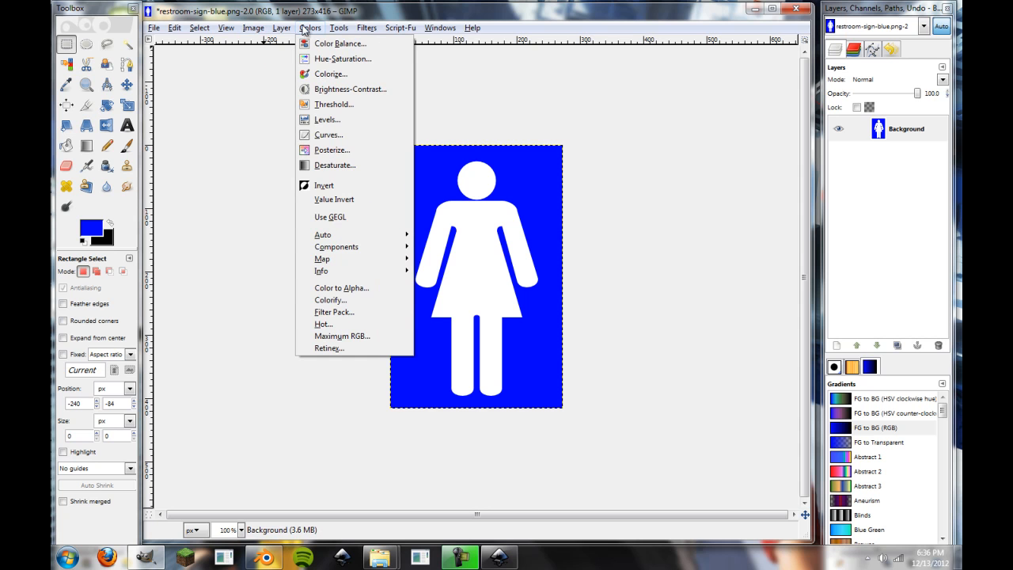
pyautogui.moveTo(334, 104)
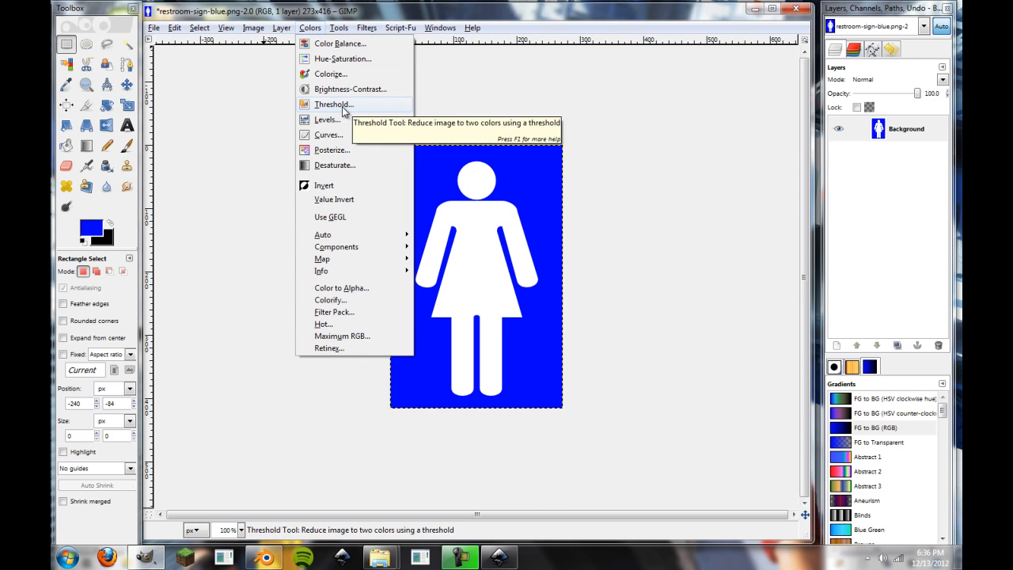
pyautogui.click(333, 104)
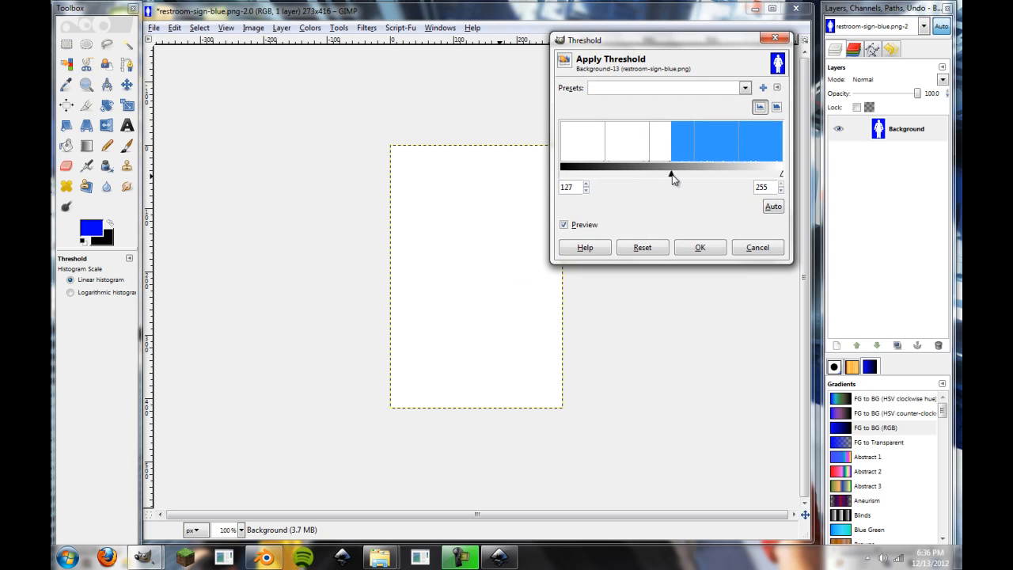
pyautogui.moveTo(671, 167); pyautogui.dragTo(699, 166)
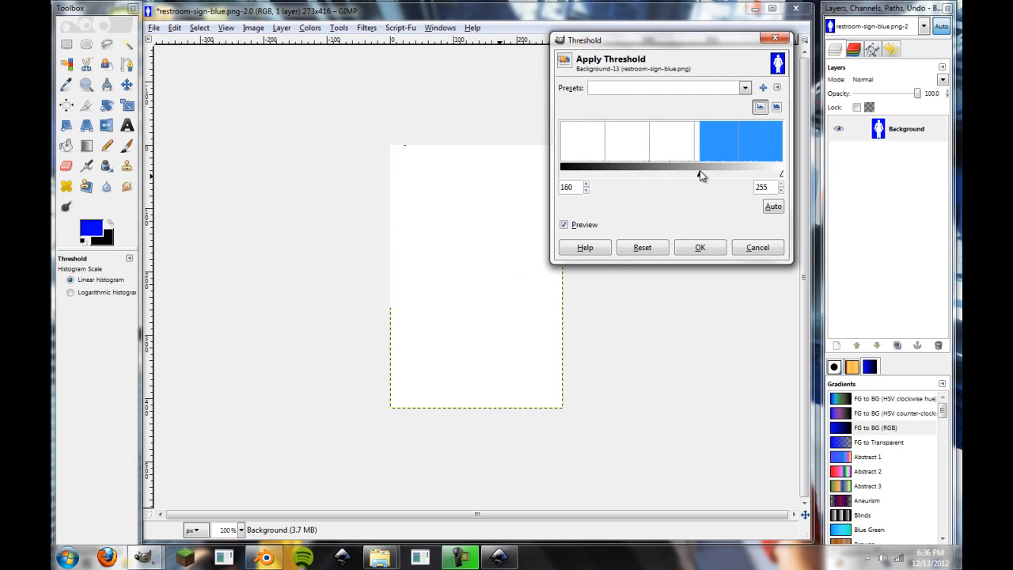
pyautogui.moveTo(700, 174); pyautogui.dragTo(761, 171)
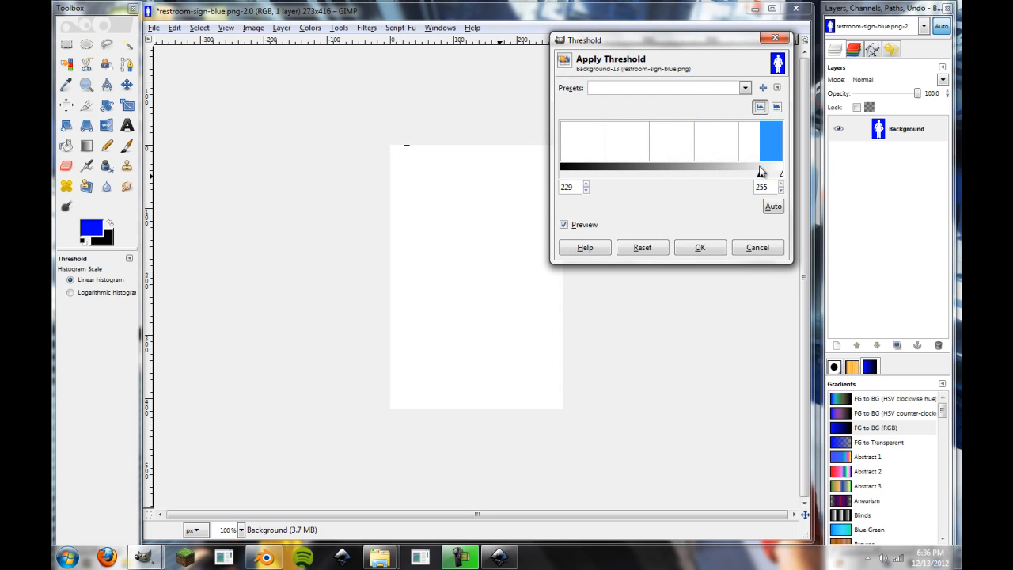
pyautogui.moveTo(760, 171); pyautogui.dragTo(619, 171)
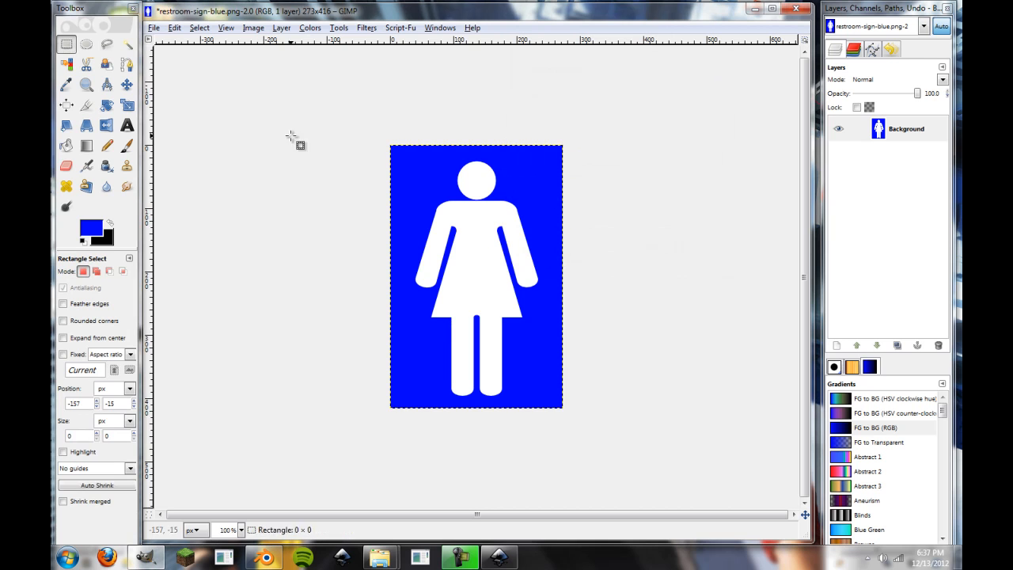
pyautogui.moveTo(494, 158)
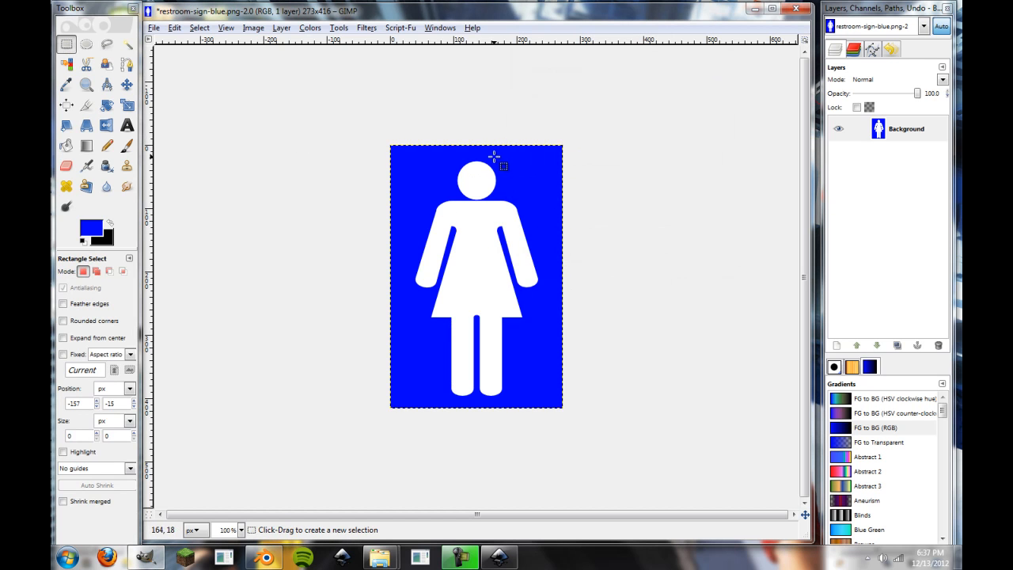
pyautogui.moveTo(514, 186)
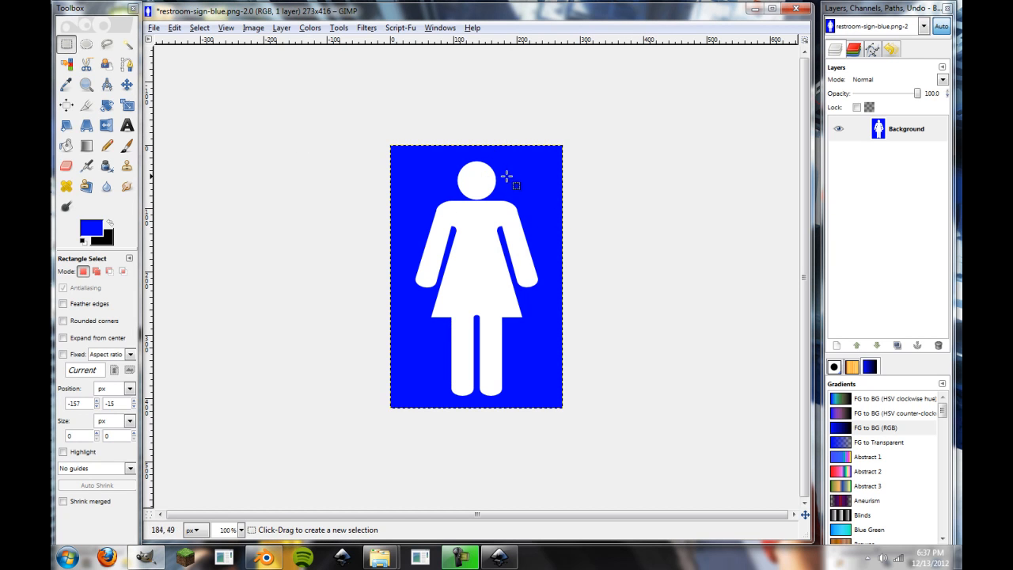
pyautogui.moveTo(515, 190)
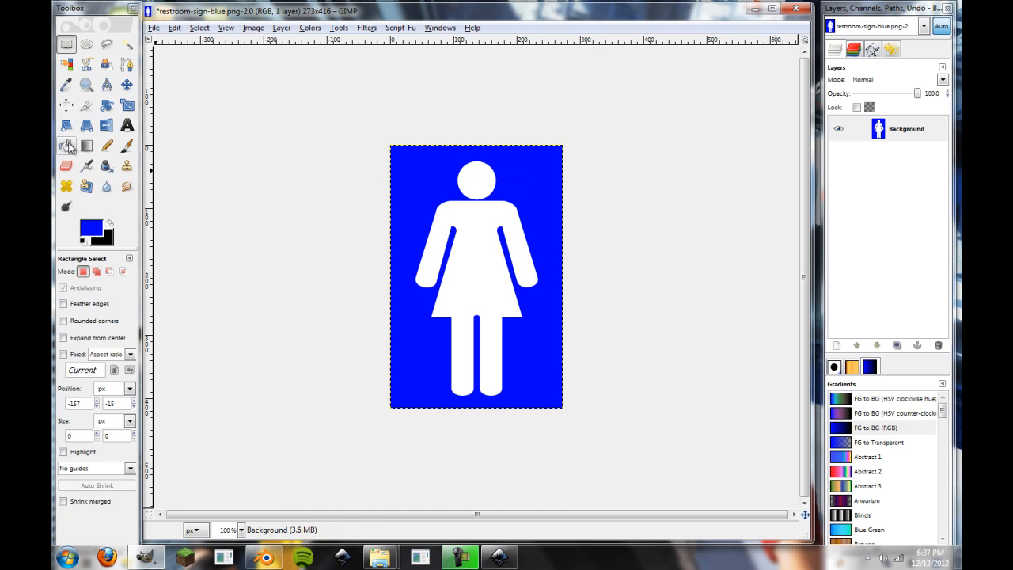
# Desaturate the sign using Luminosity as the shade of gray
pyautogui.click(310, 27)
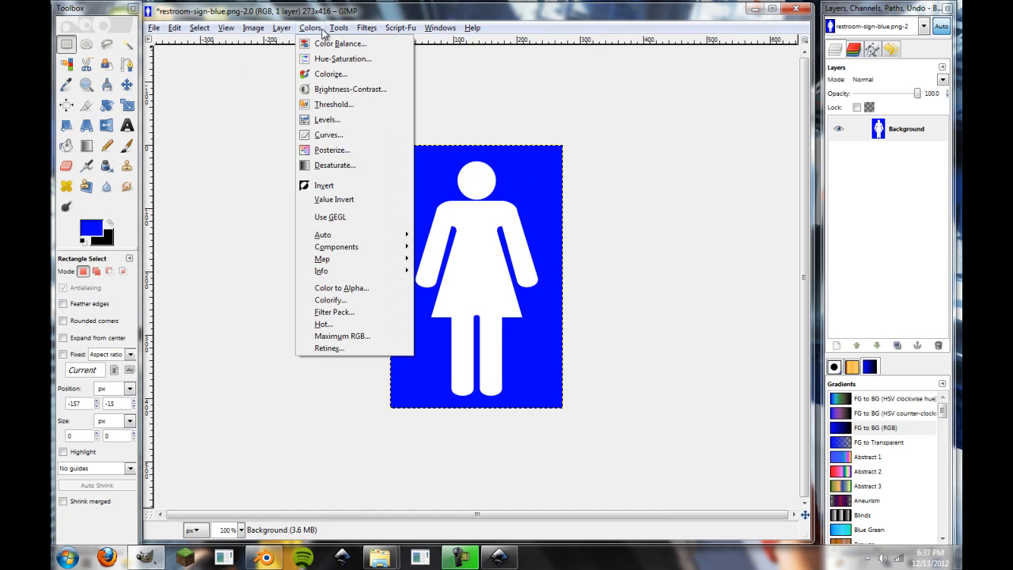
pyautogui.moveTo(334, 165)
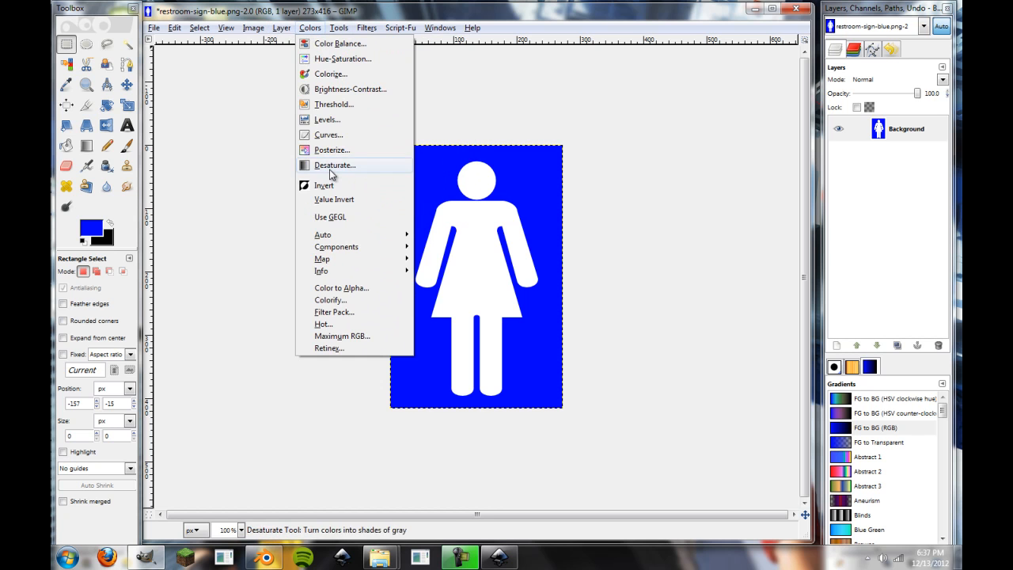
pyautogui.click(334, 164)
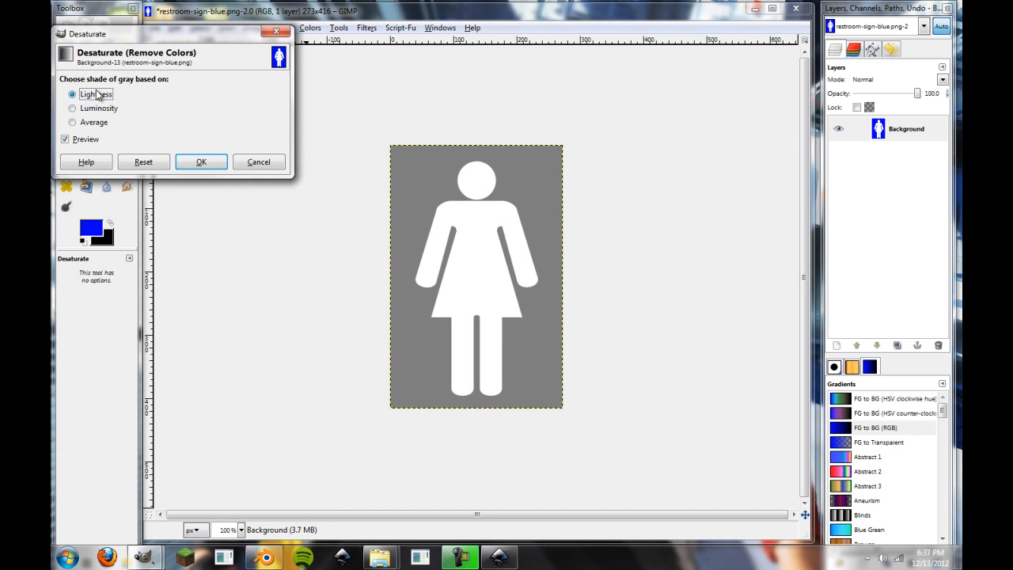
pyautogui.moveTo(130, 144)
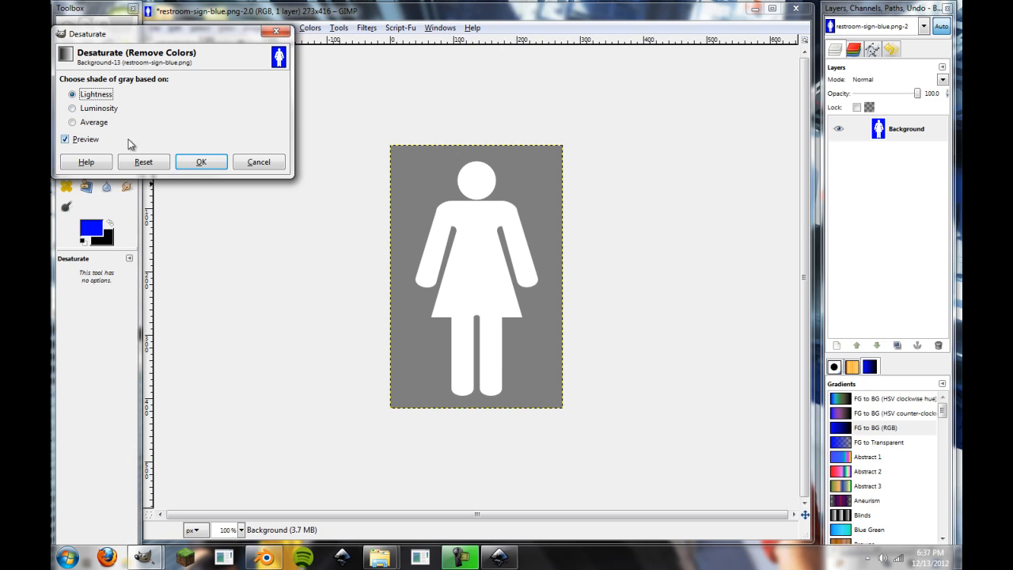
pyautogui.click(72, 107)
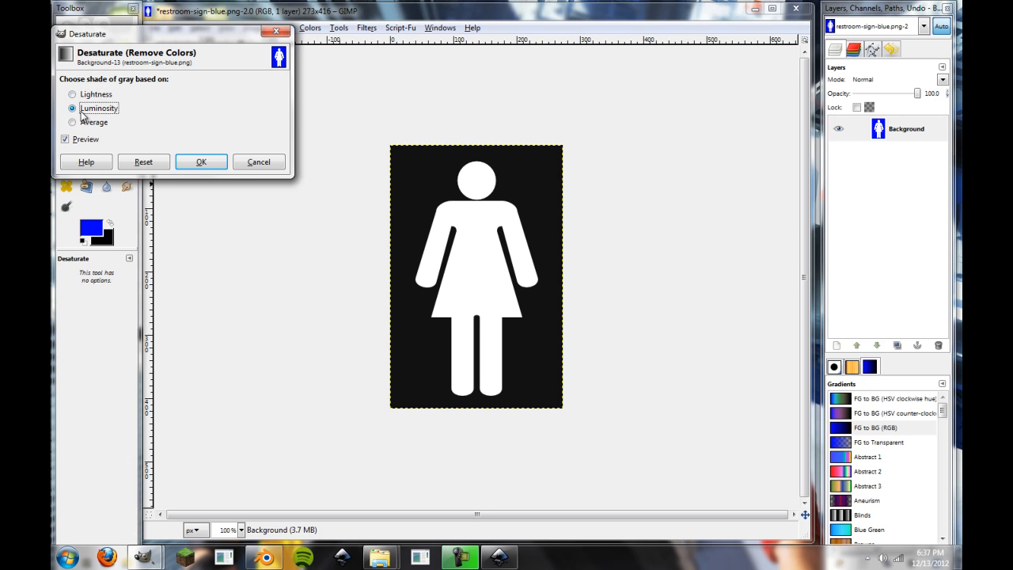
pyautogui.click(201, 162)
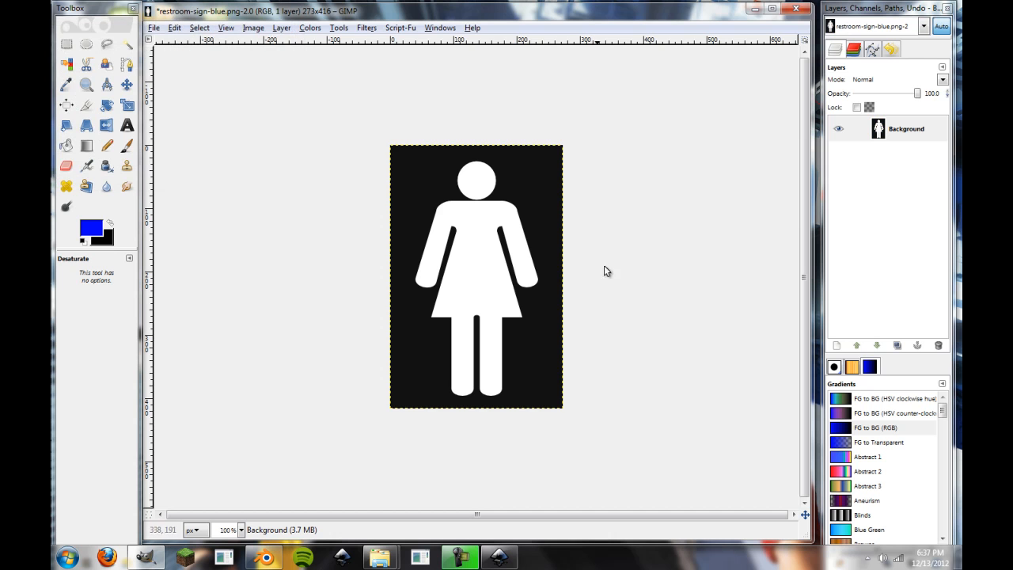
pyautogui.moveTo(437, 155)
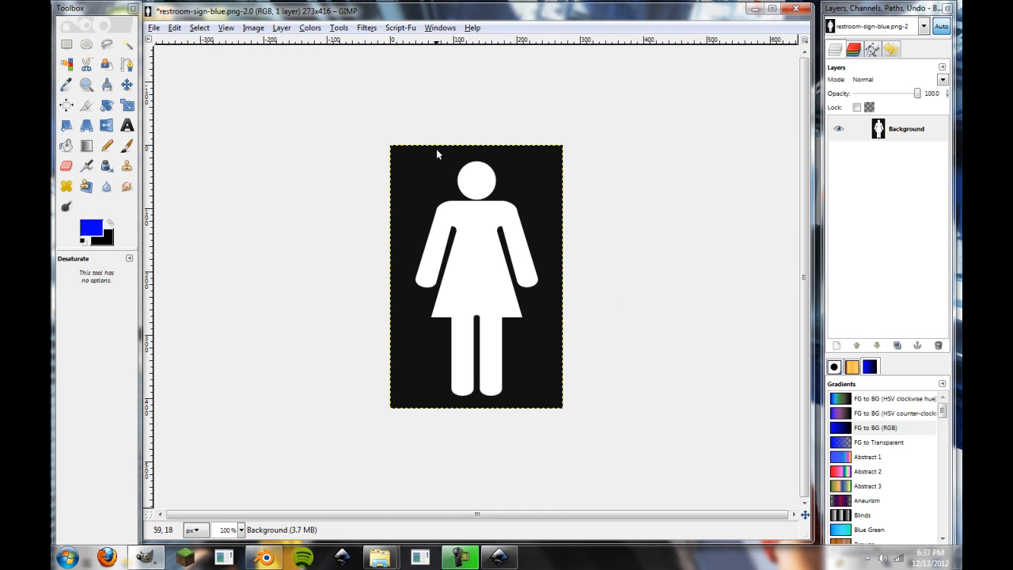
# Preview the Threshold adjustment, cancel it, and reopen the Colors menu
pyautogui.click(310, 28)
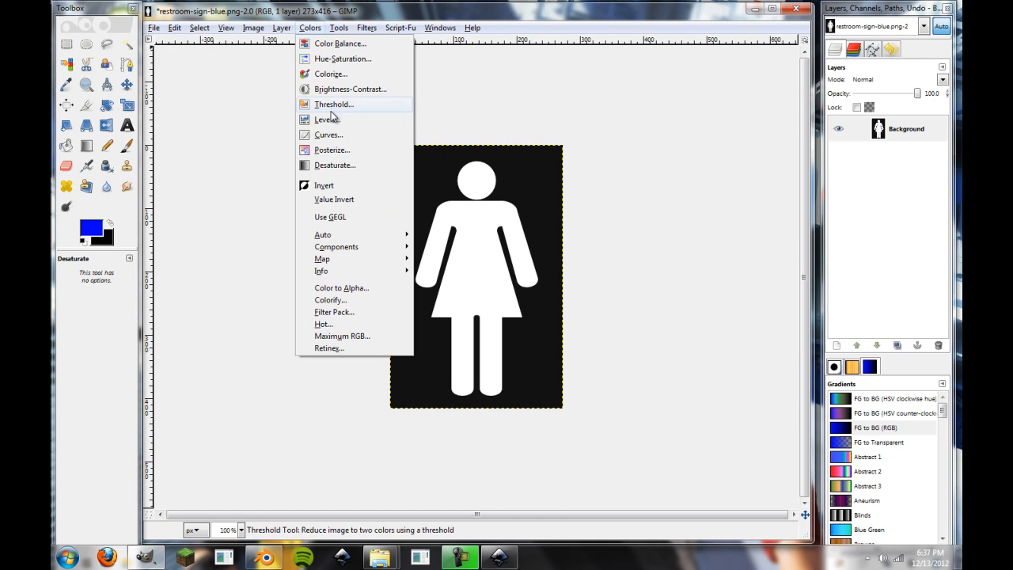
pyautogui.click(333, 103)
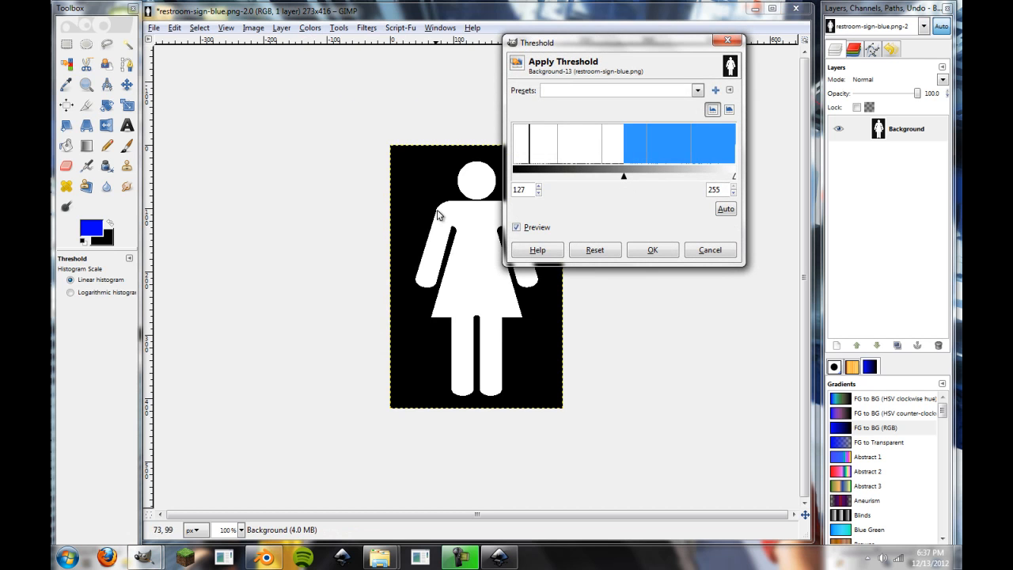
pyautogui.click(652, 249)
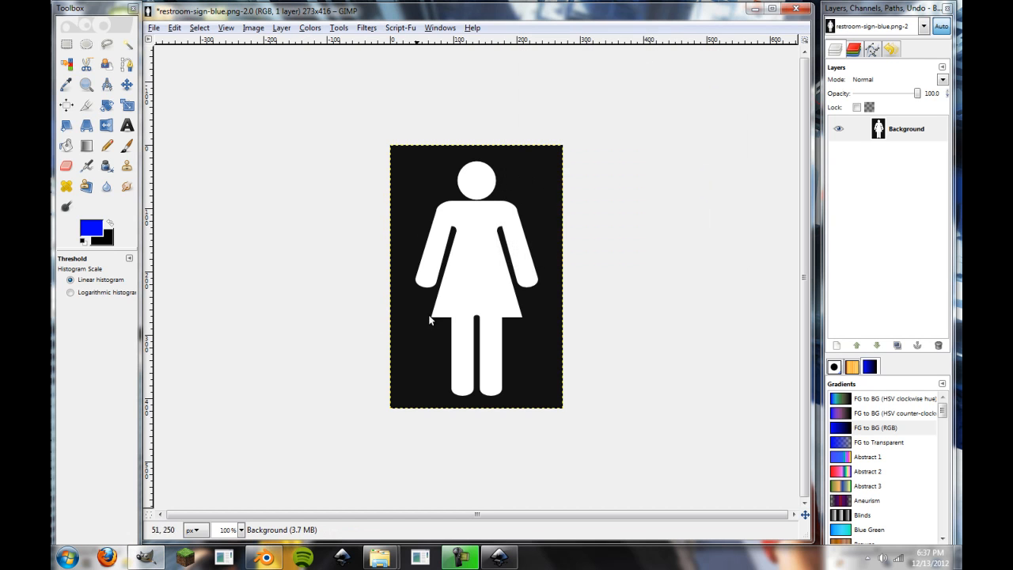
pyautogui.moveTo(534, 324)
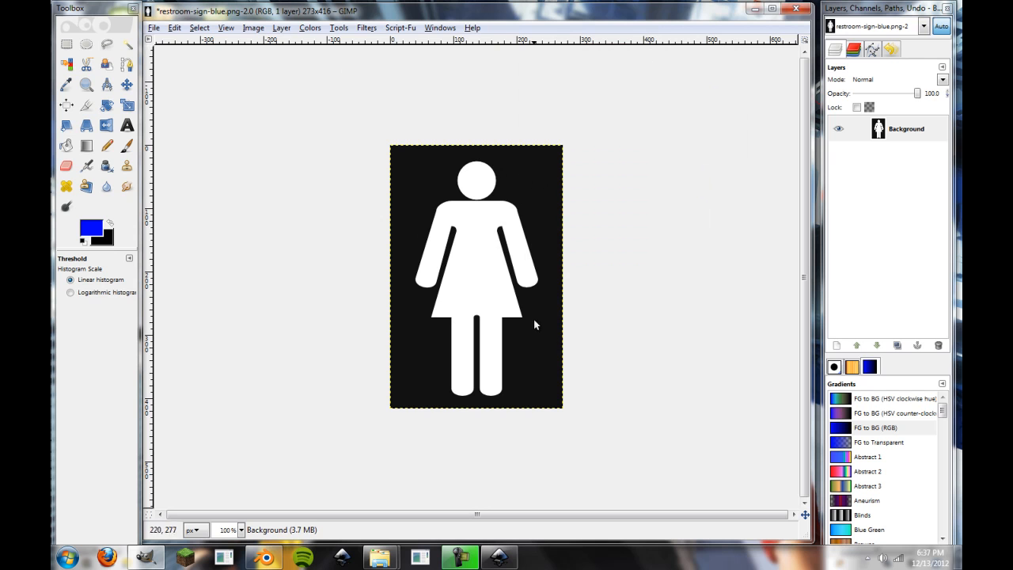
pyautogui.moveTo(481, 371)
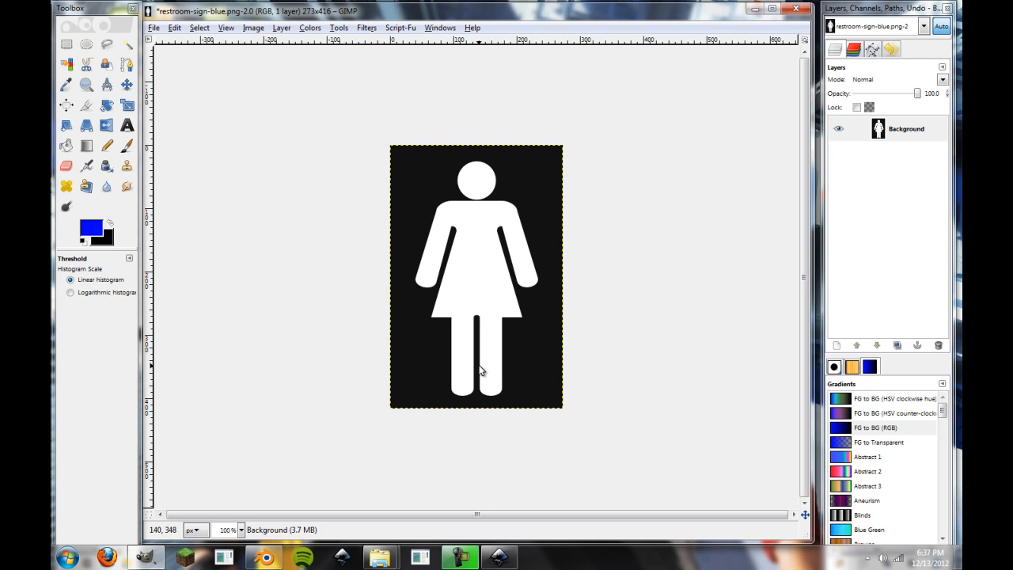
pyautogui.click(310, 27)
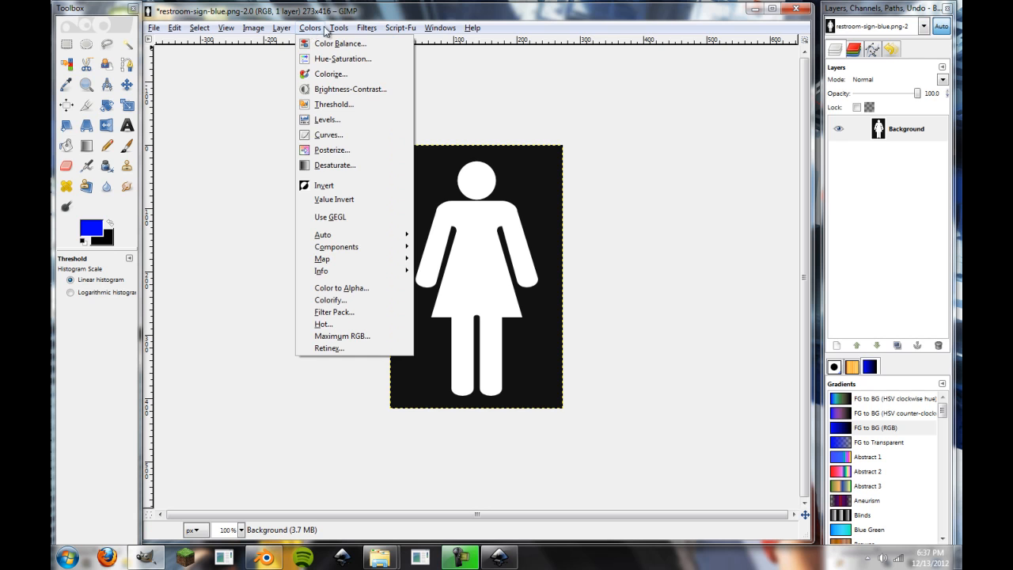
# Apply Threshold at 127, turning the figure solid black on white
pyautogui.click(709, 244)
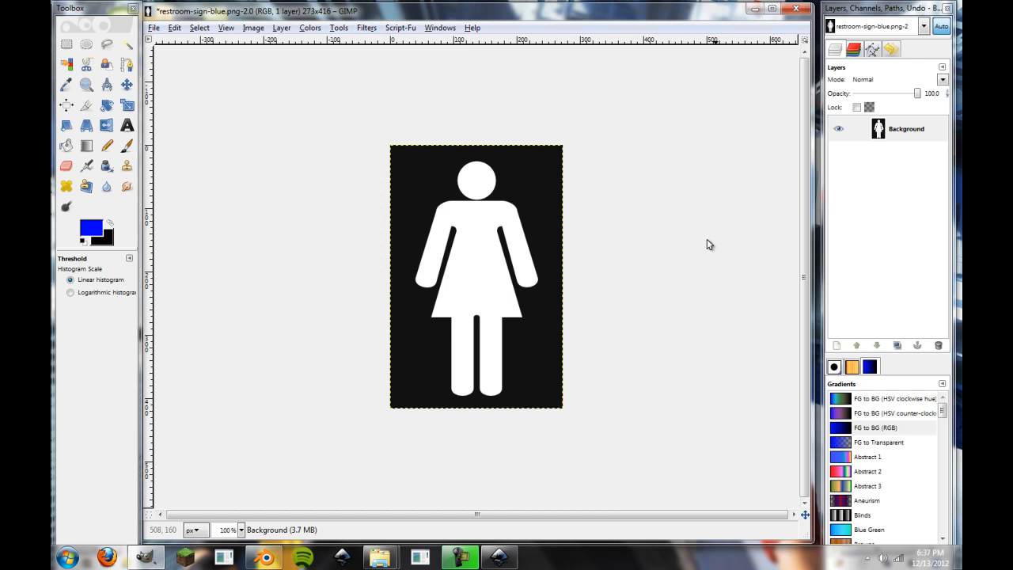
pyautogui.moveTo(338, 27)
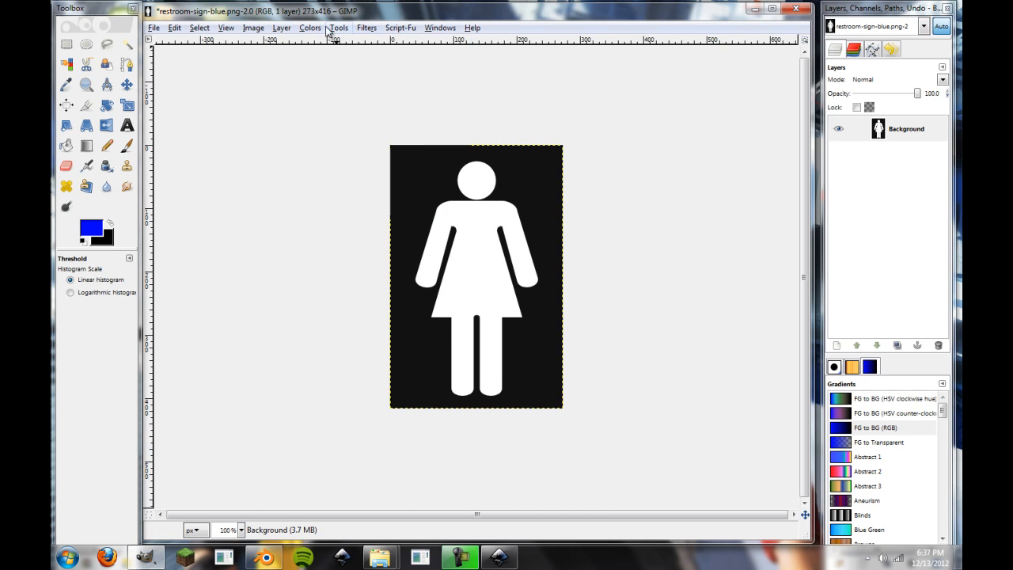
pyautogui.click(309, 27)
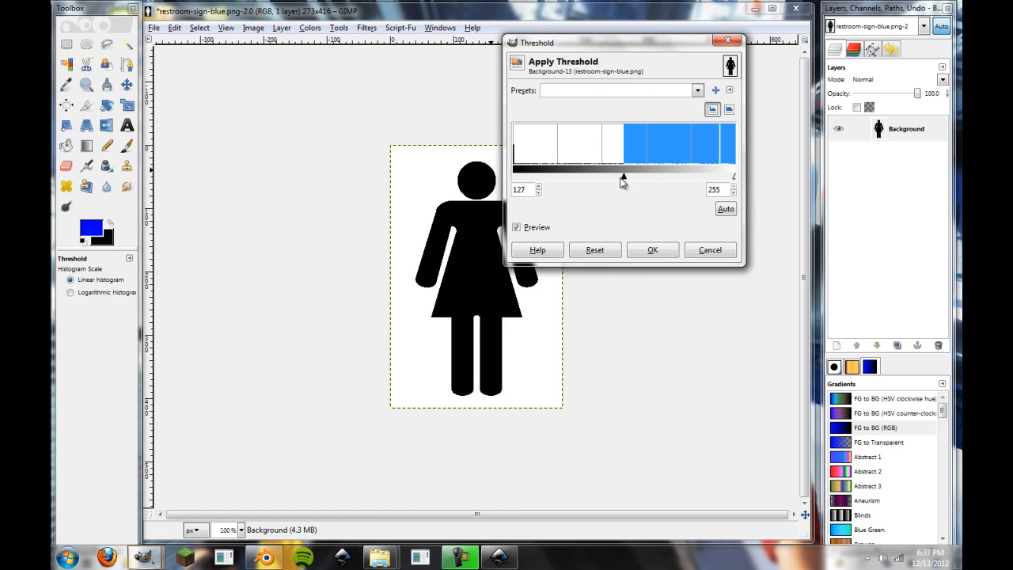
pyautogui.click(653, 250)
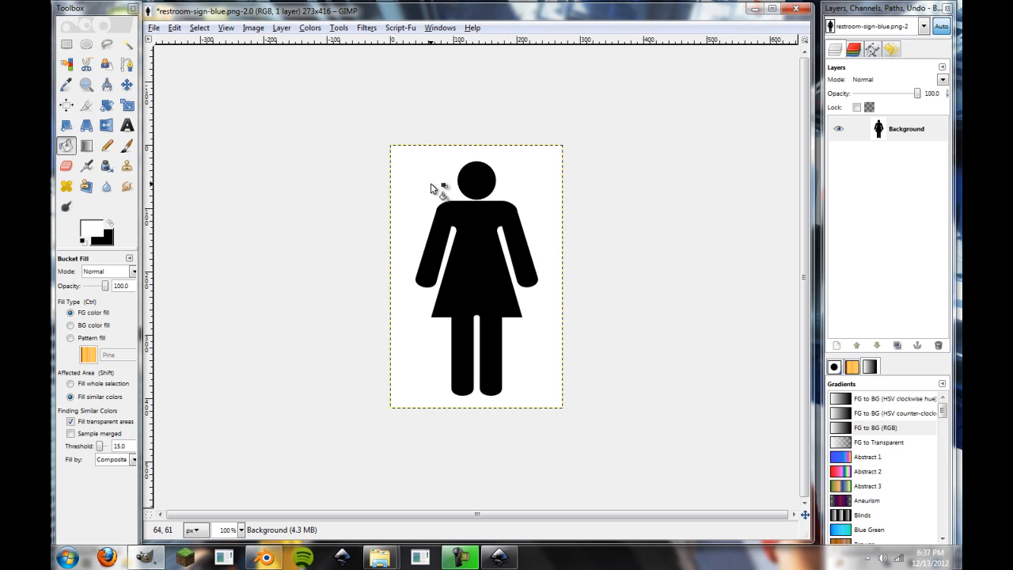
pyautogui.moveTo(409, 182)
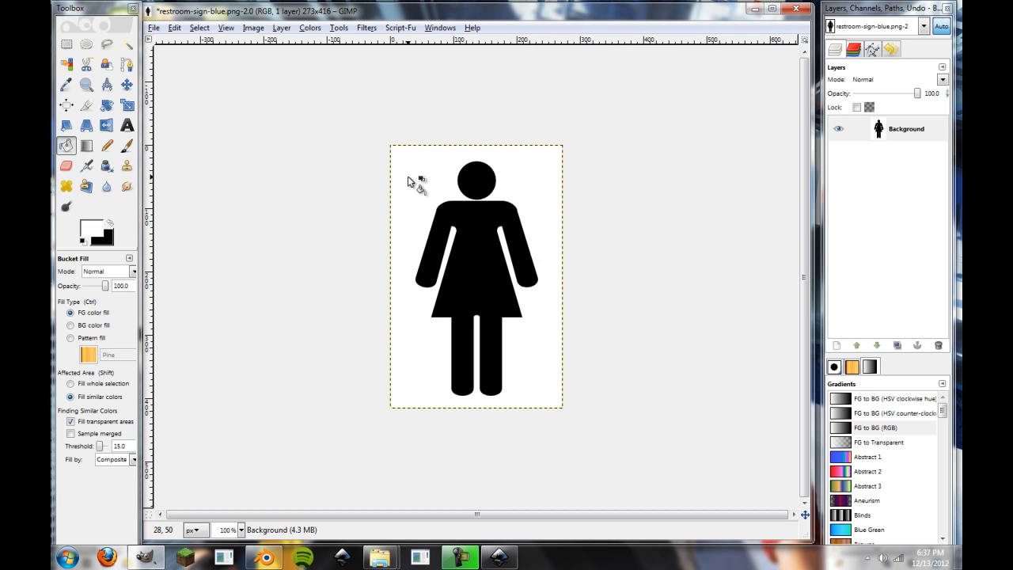